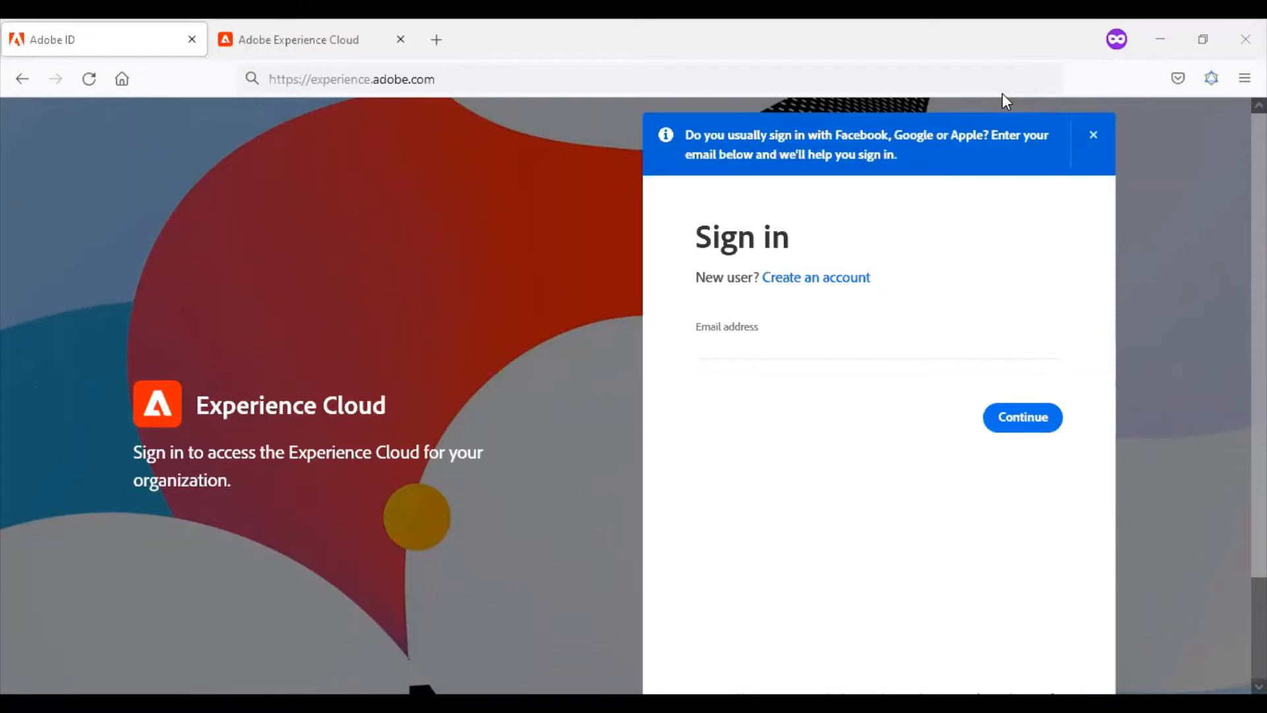
{"action": "mouse_move", "coordinate": [752, 66]}
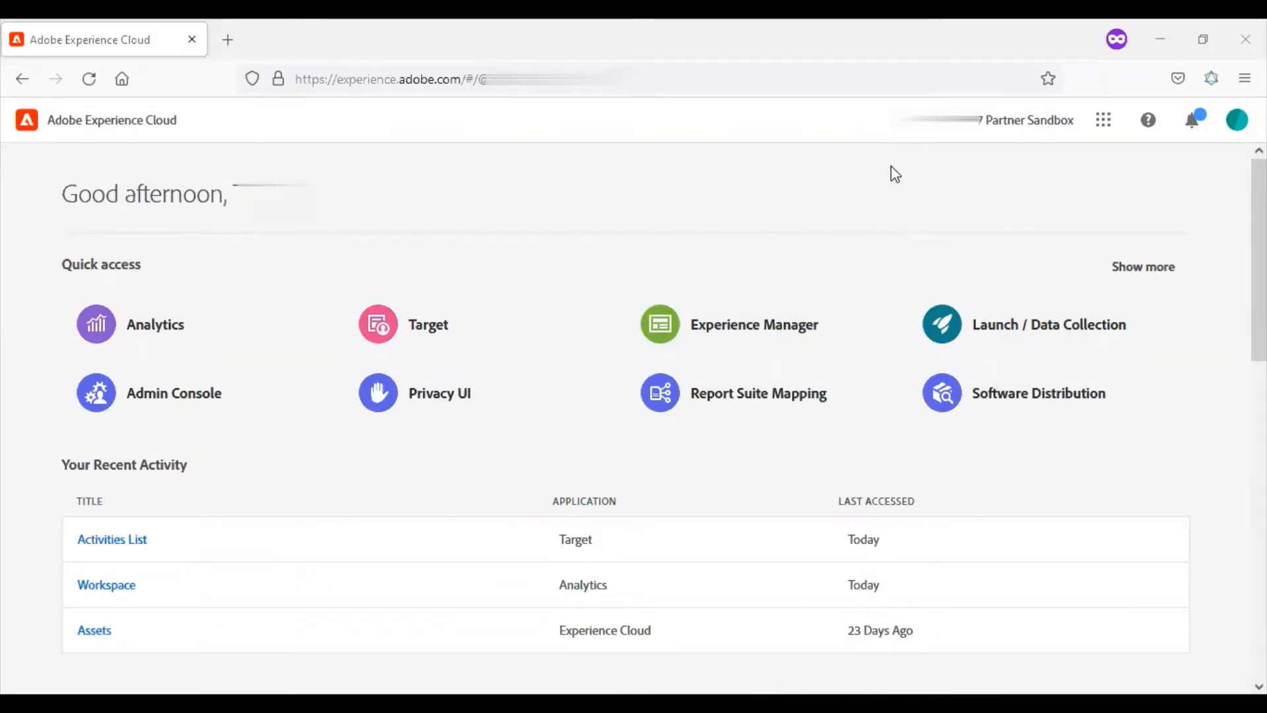
{"action": "mouse_move", "coordinate": [179, 176]}
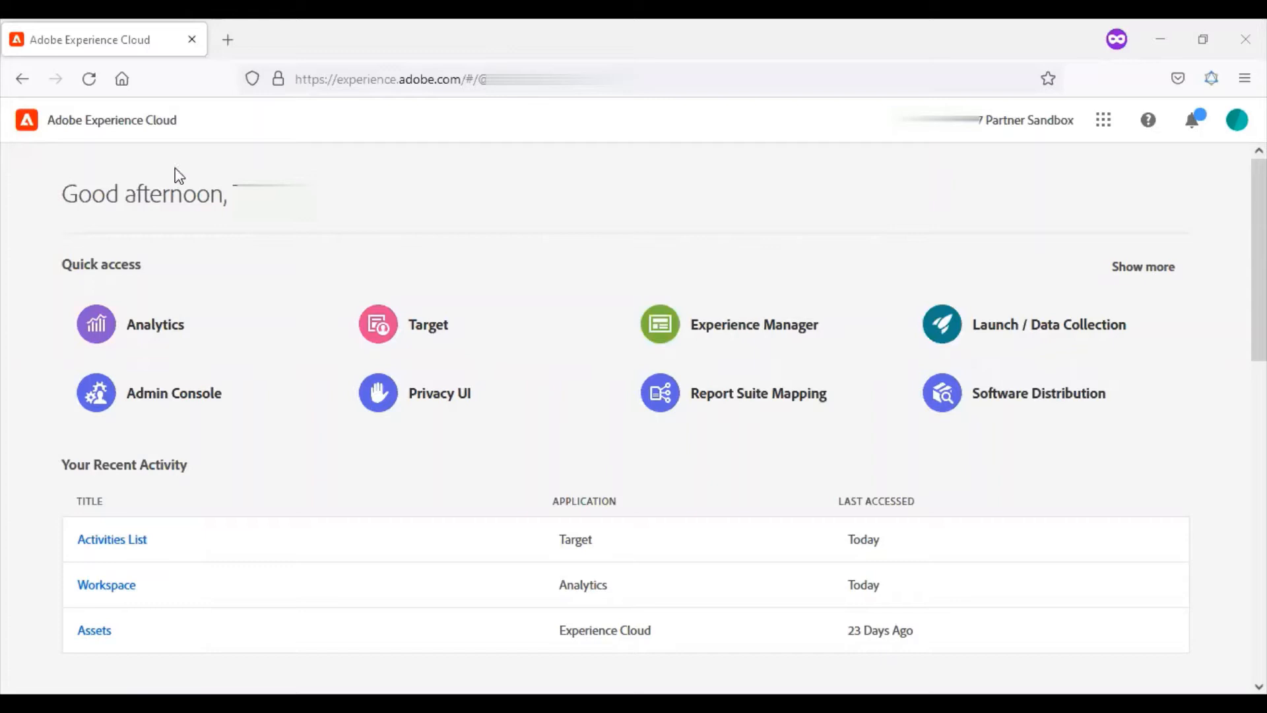
{"action": "mouse_move", "coordinate": [167, 168]}
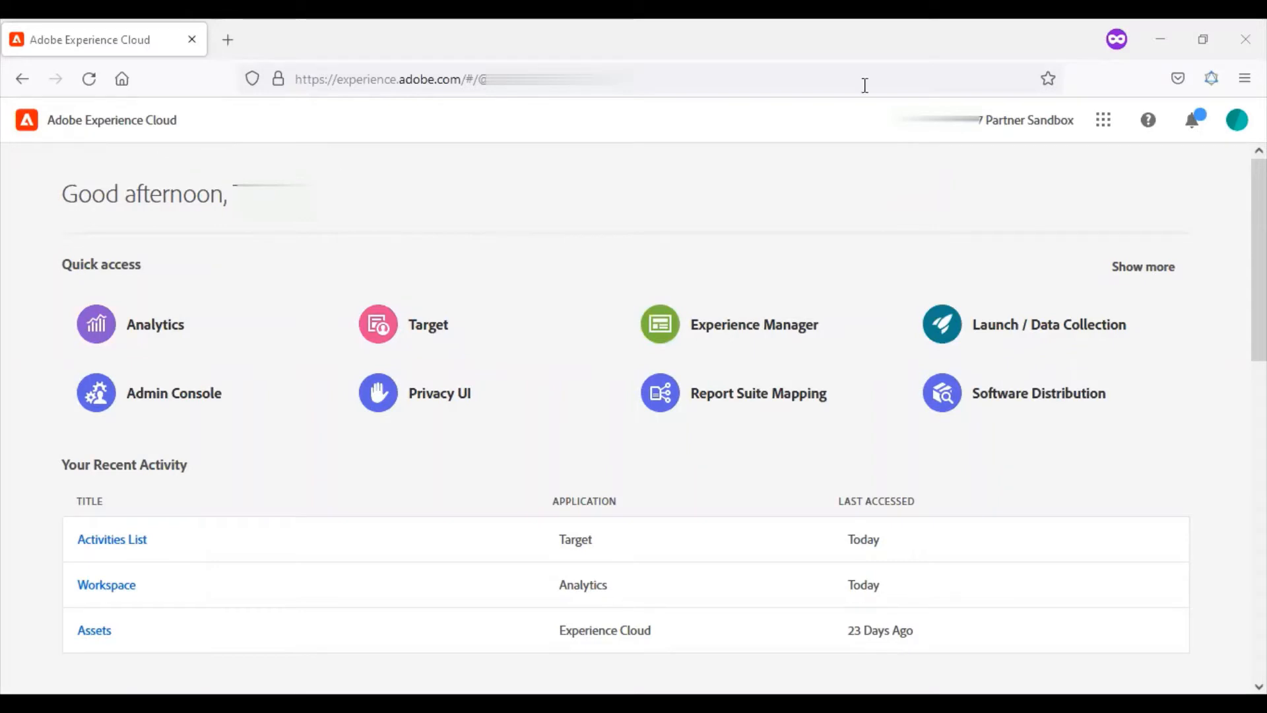
{"action": "mouse_move", "coordinate": [1002, 137]}
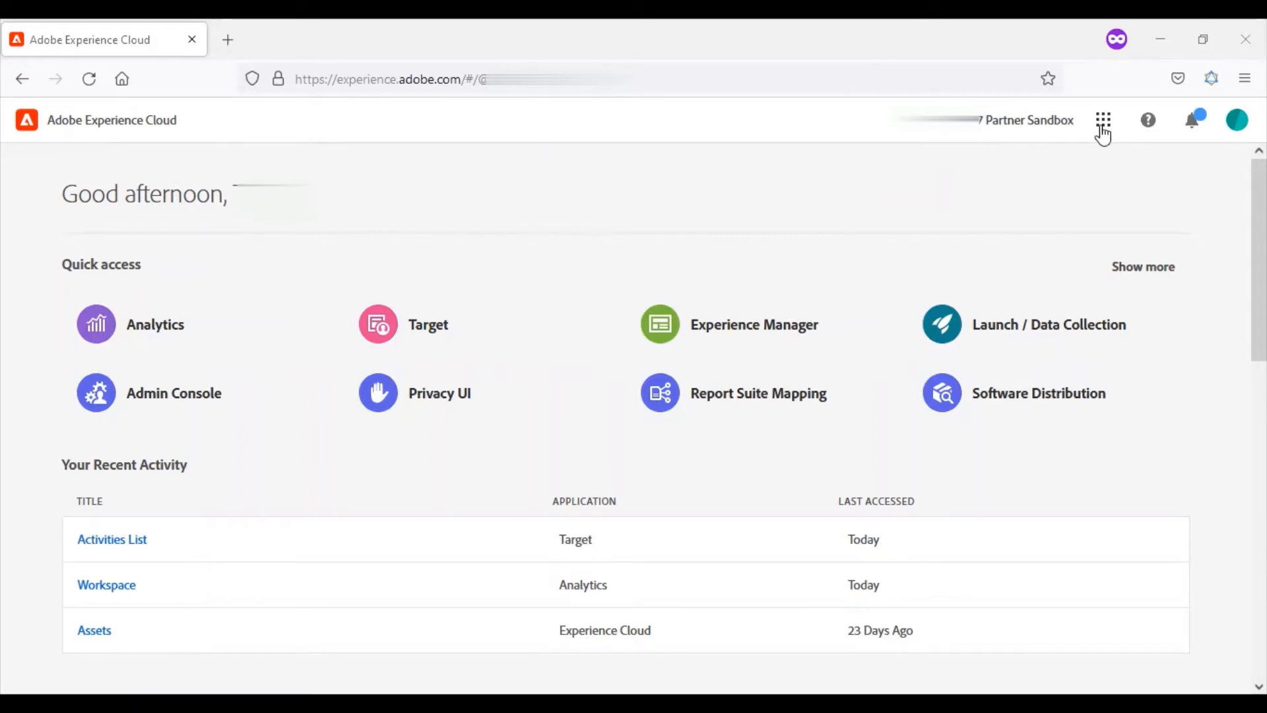
{"action": "left_click", "coordinate": [1102, 120]}
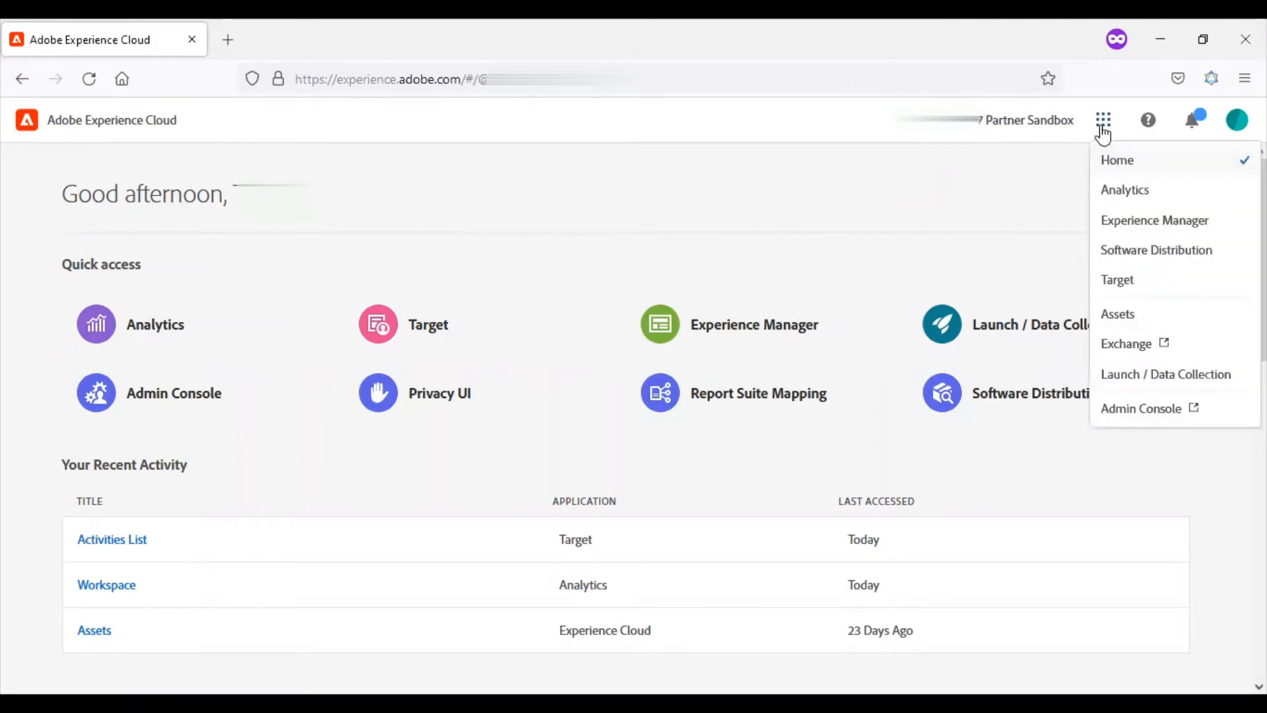
{"action": "mouse_move", "coordinate": [1139, 206]}
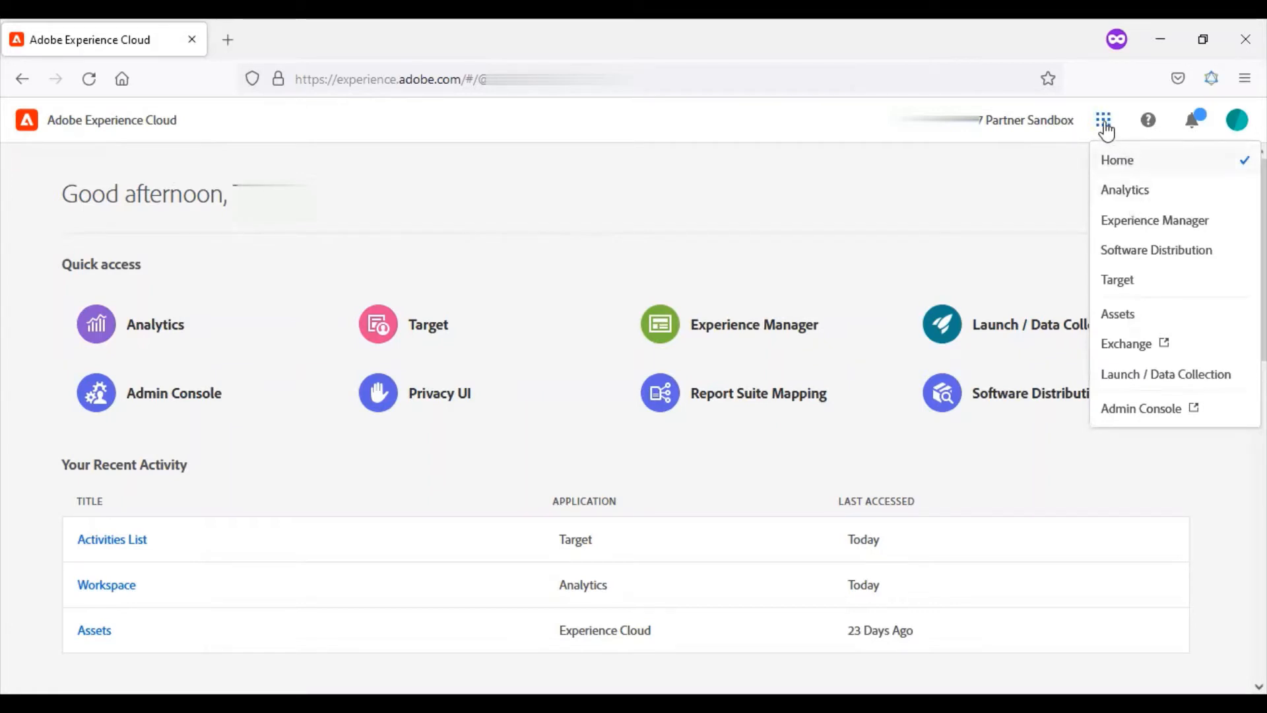
{"action": "left_click", "coordinate": [1103, 120]}
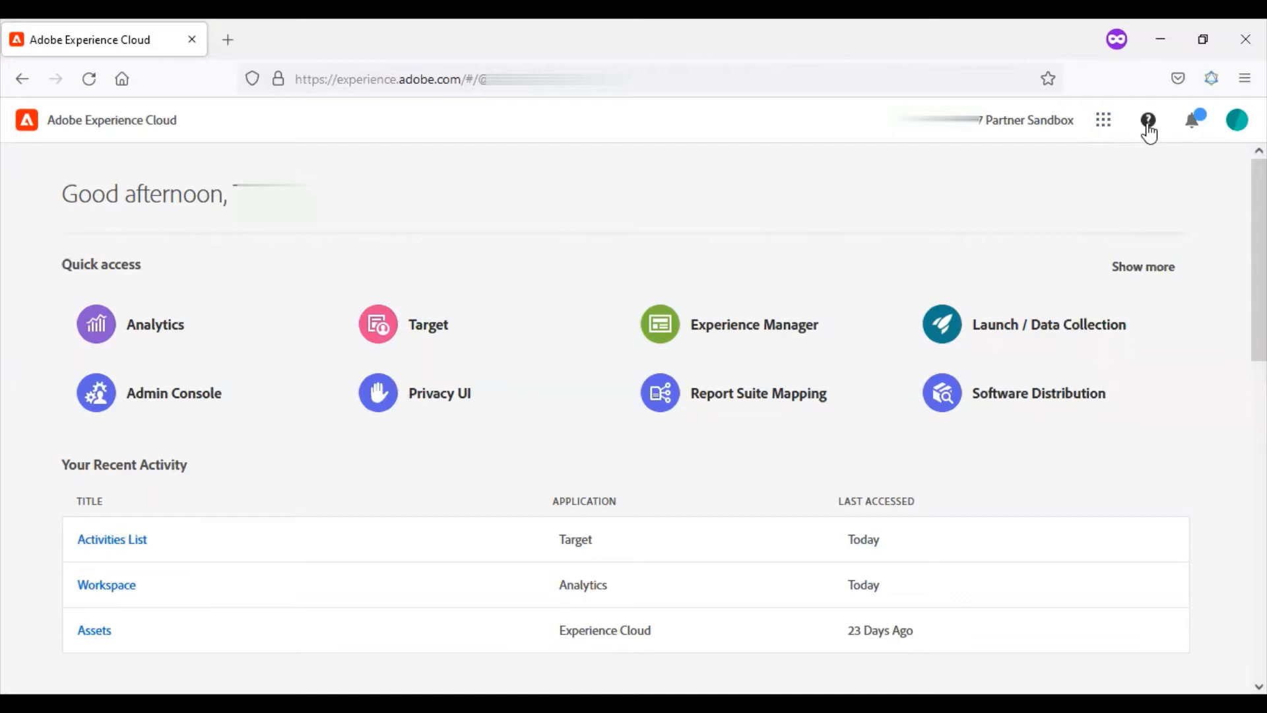
{"action": "left_click", "coordinate": [1147, 120]}
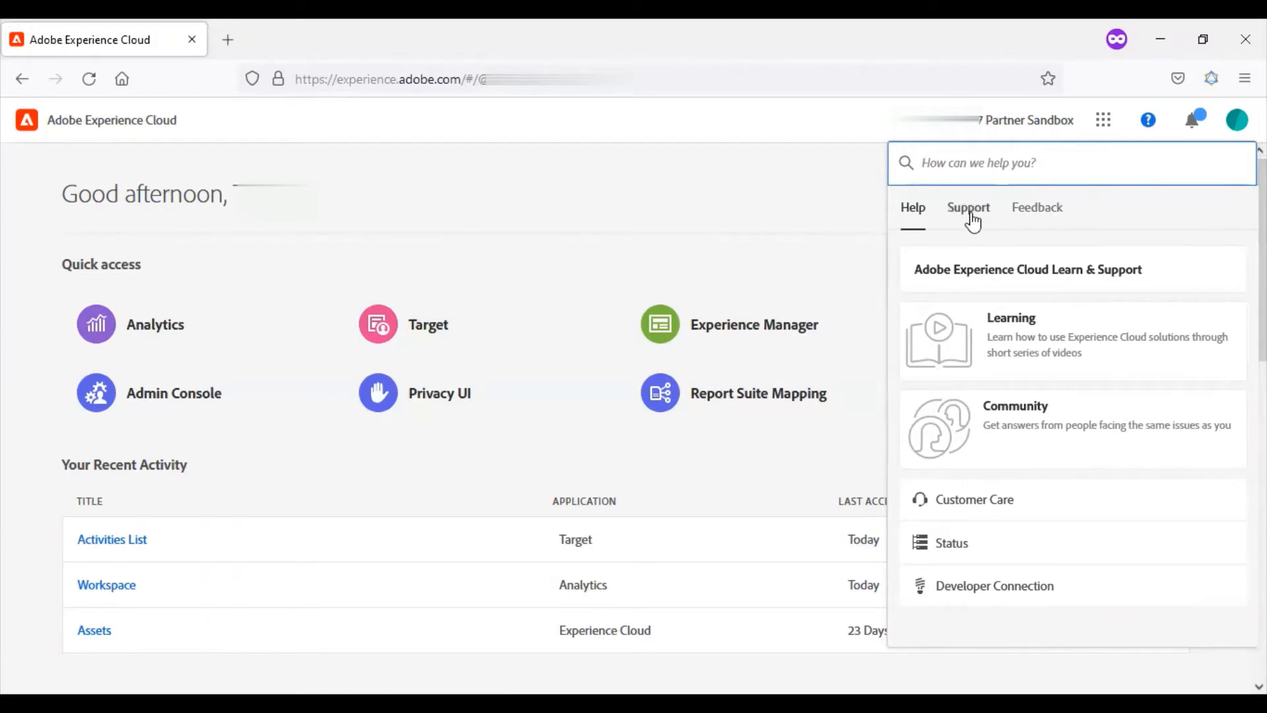
{"action": "left_click", "coordinate": [967, 206]}
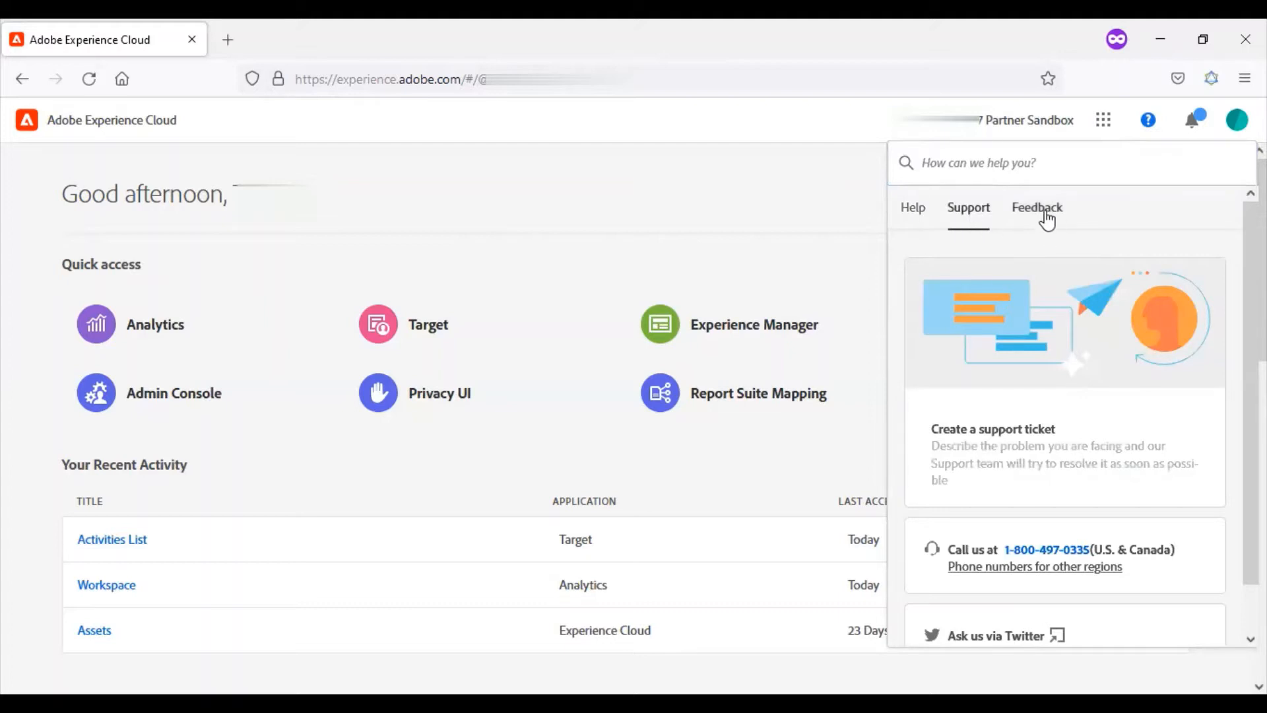
{"action": "left_click", "coordinate": [1036, 208]}
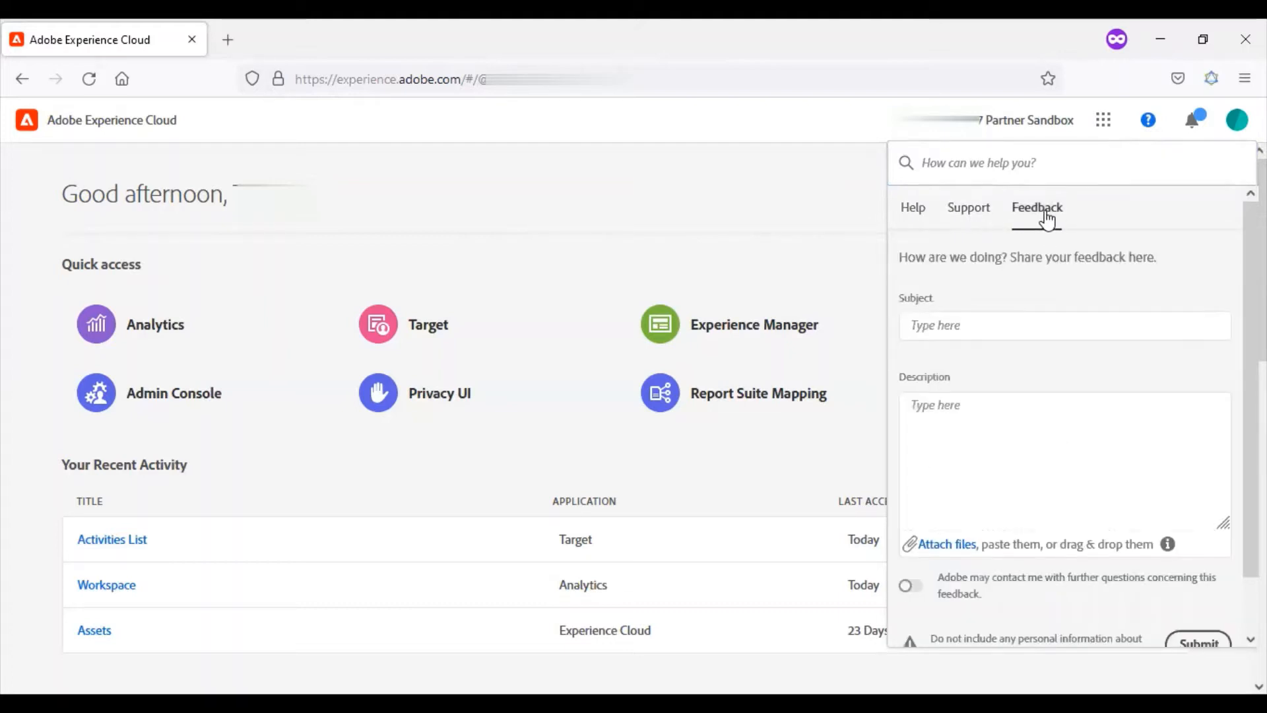
{"action": "mouse_move", "coordinate": [1147, 120]}
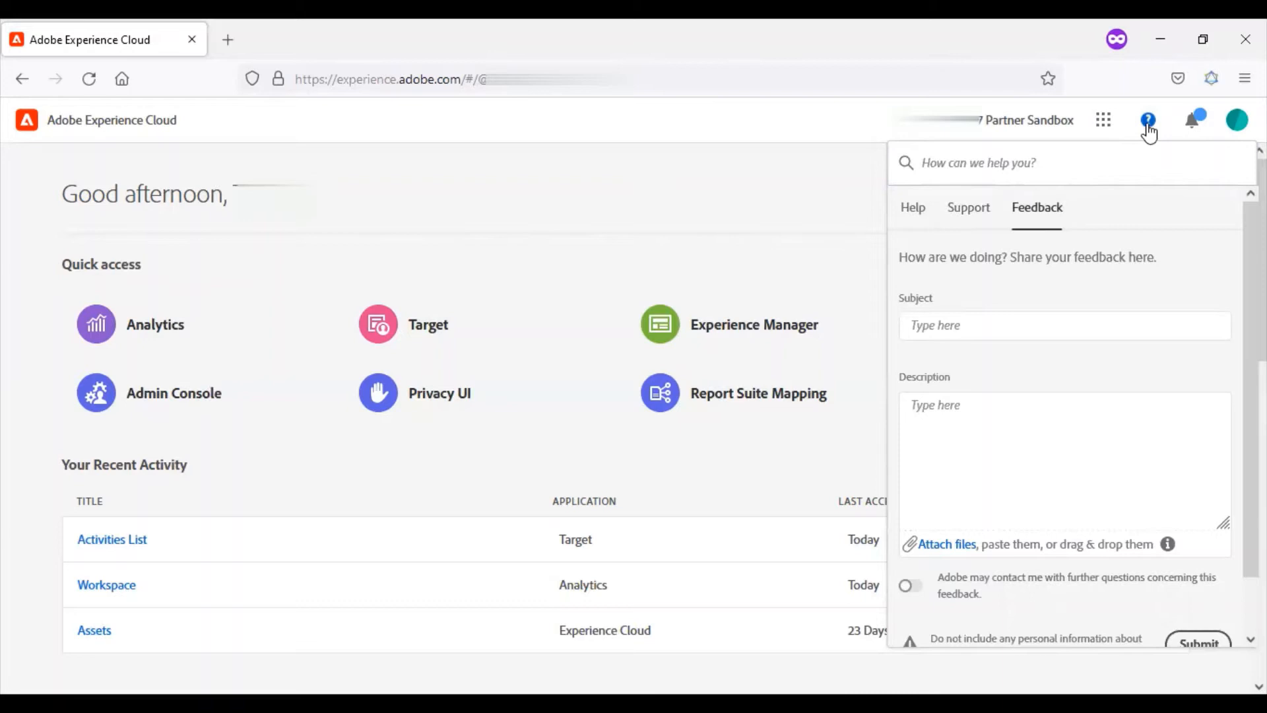
{"action": "left_click", "coordinate": [1146, 119]}
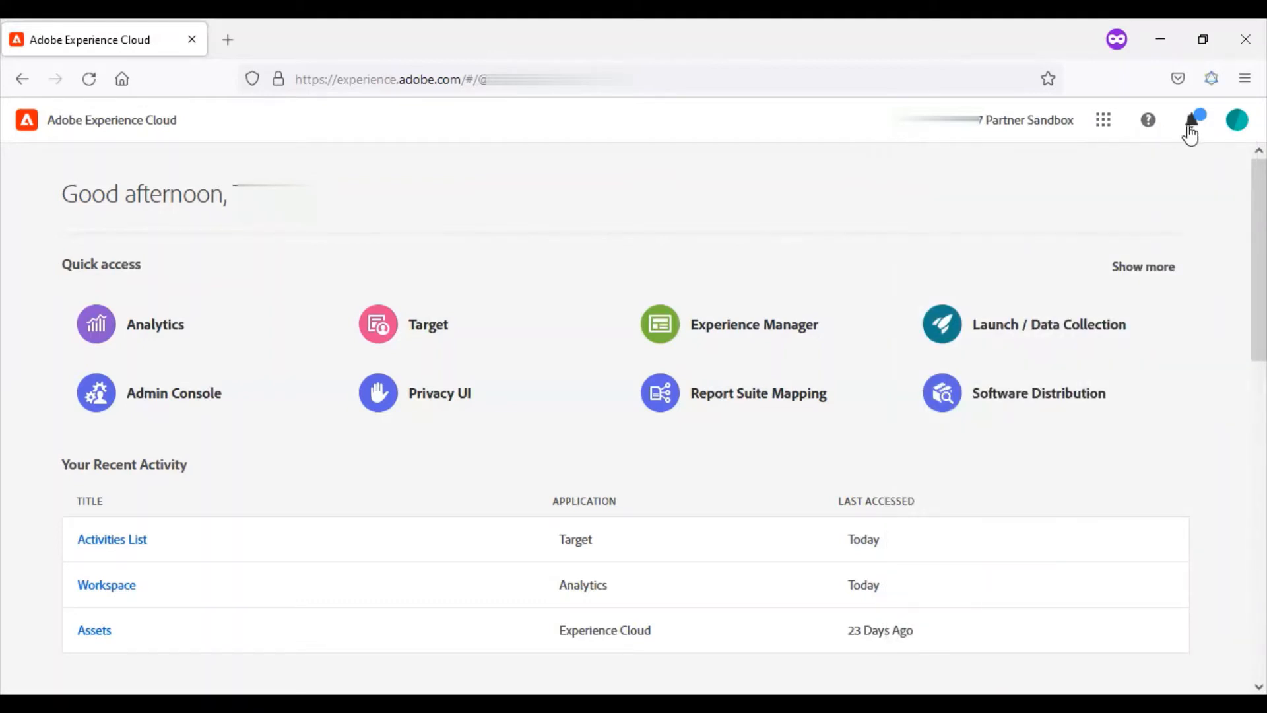
Review the Notifications and Announcements lists, then bring up the account menu with its theme options
{"action": "left_click", "coordinate": [1196, 119]}
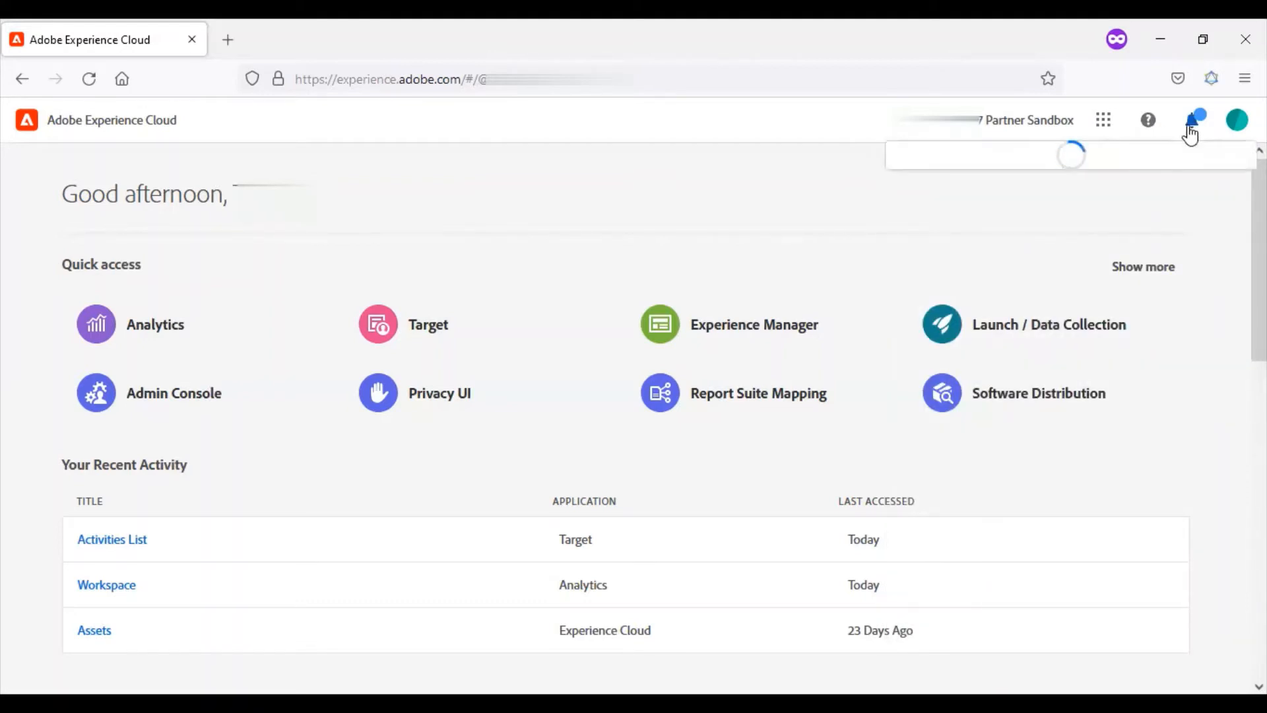
{"action": "left_click", "coordinate": [1191, 120]}
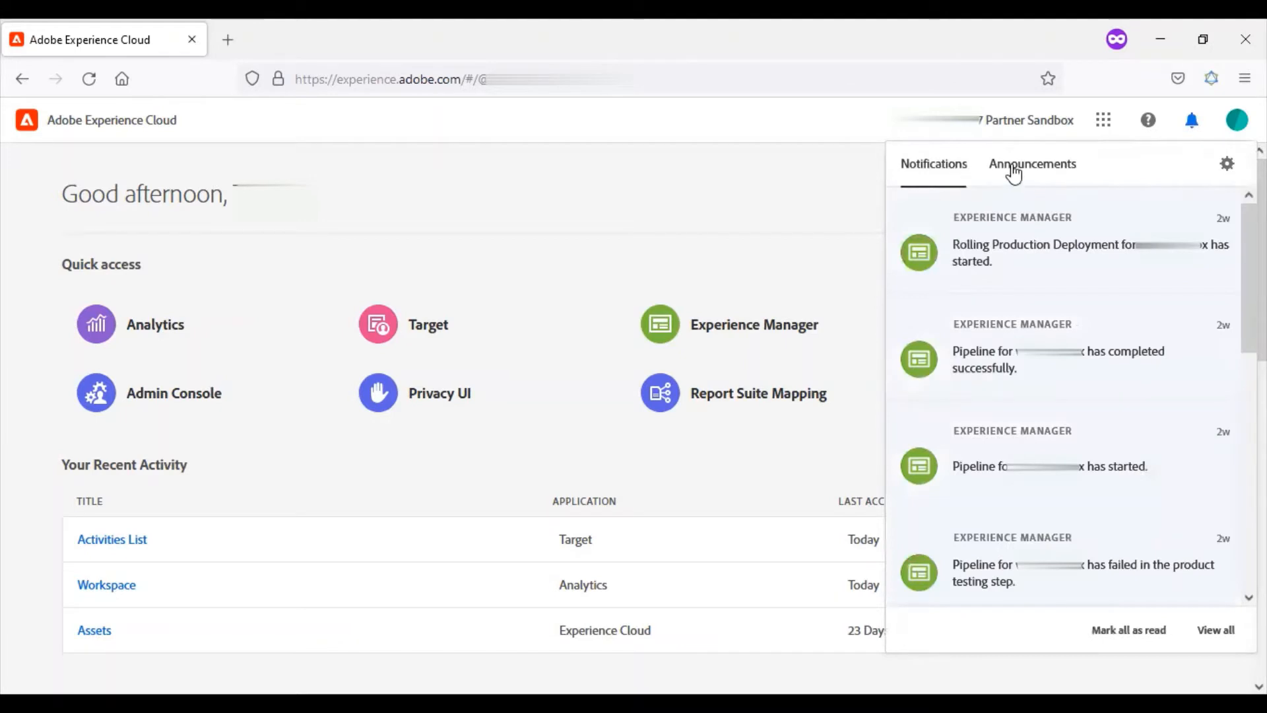
{"action": "left_click", "coordinate": [1032, 163]}
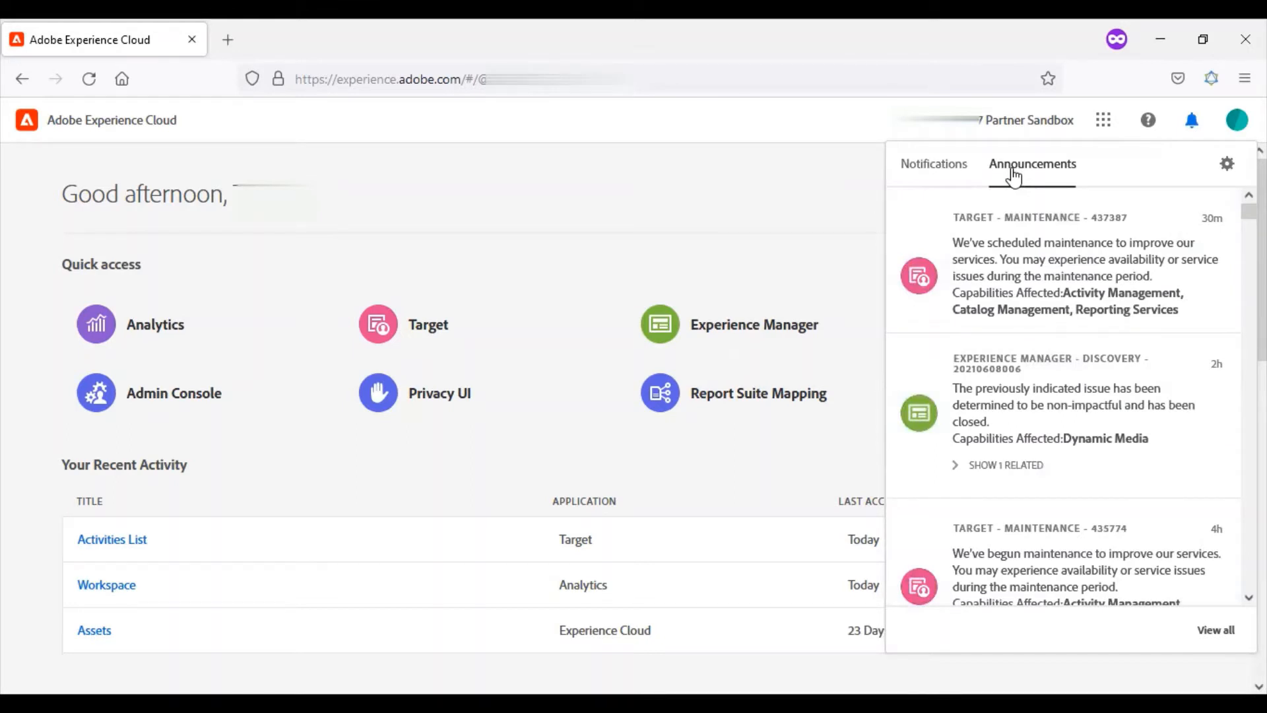
{"action": "mouse_move", "coordinate": [986, 184]}
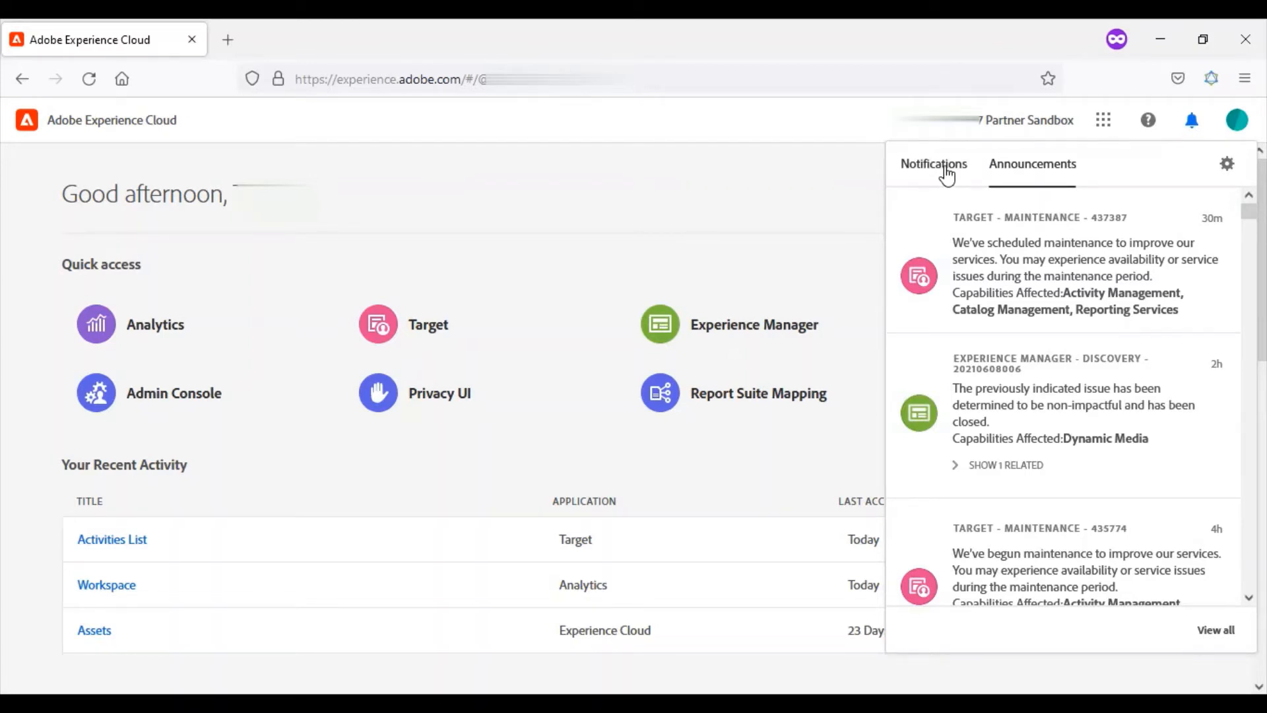
{"action": "left_click", "coordinate": [933, 163]}
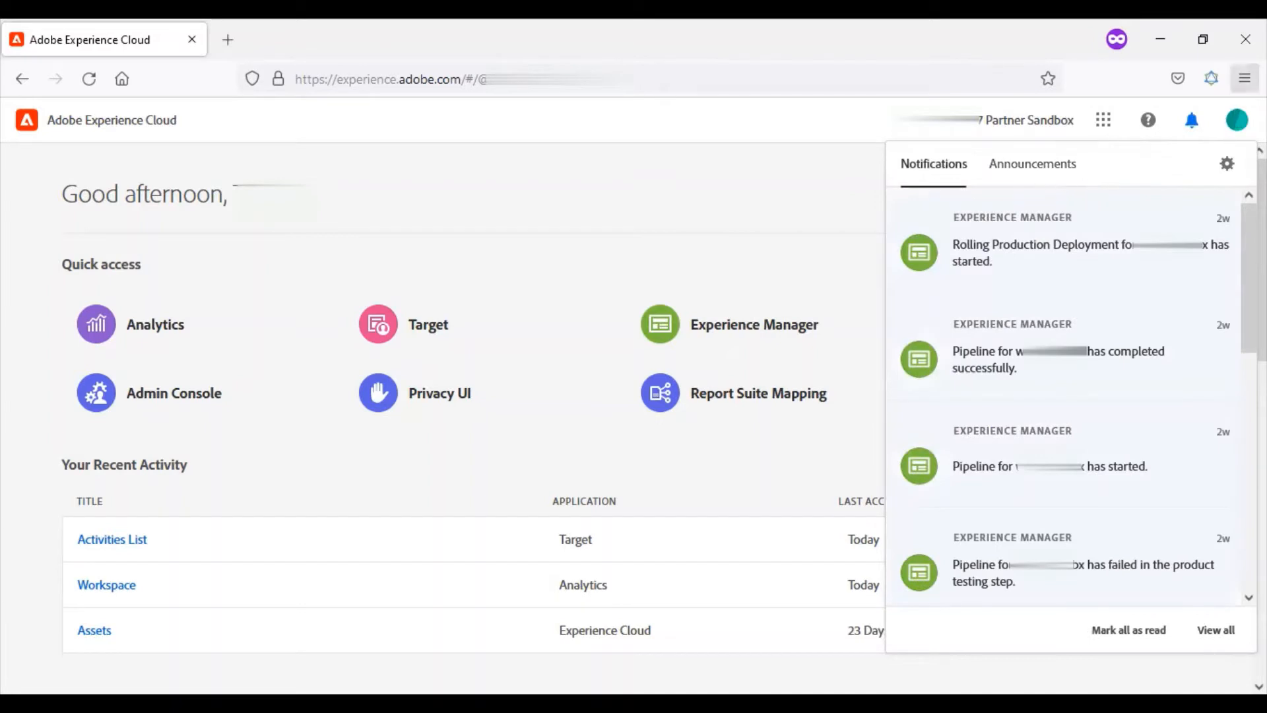
{"action": "left_click", "coordinate": [1237, 120]}
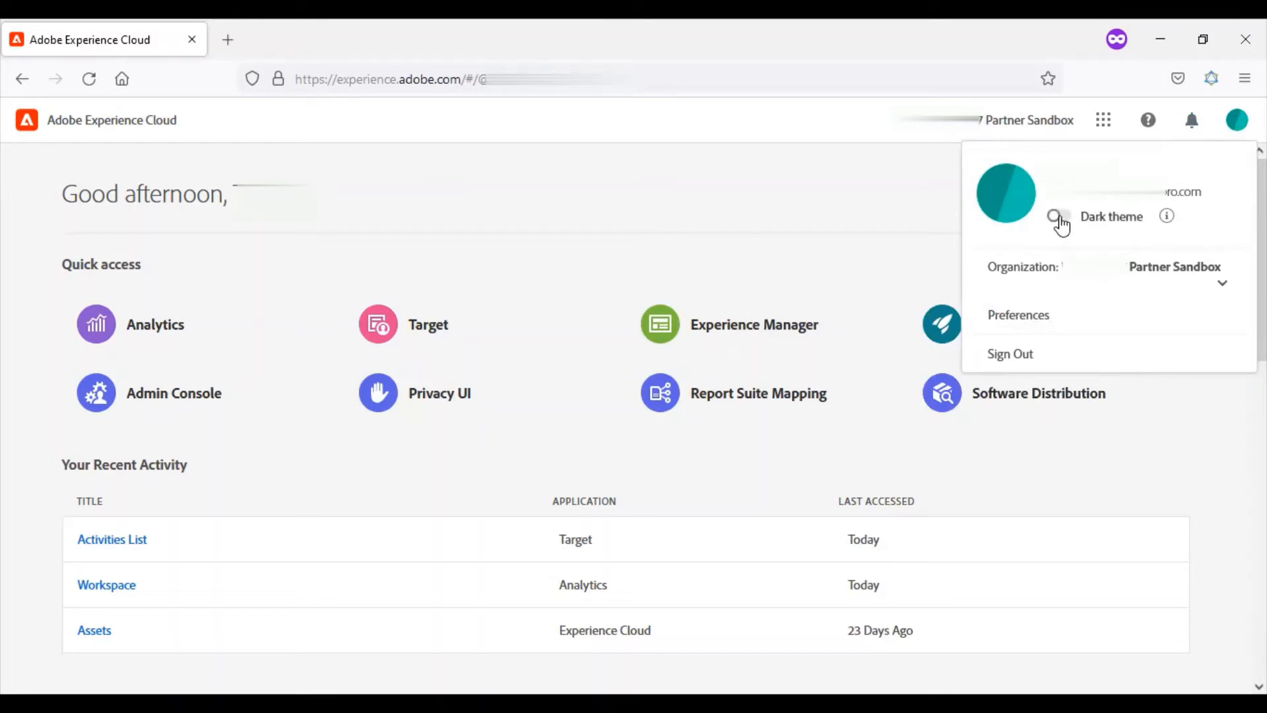
{"action": "left_click", "coordinate": [1057, 217]}
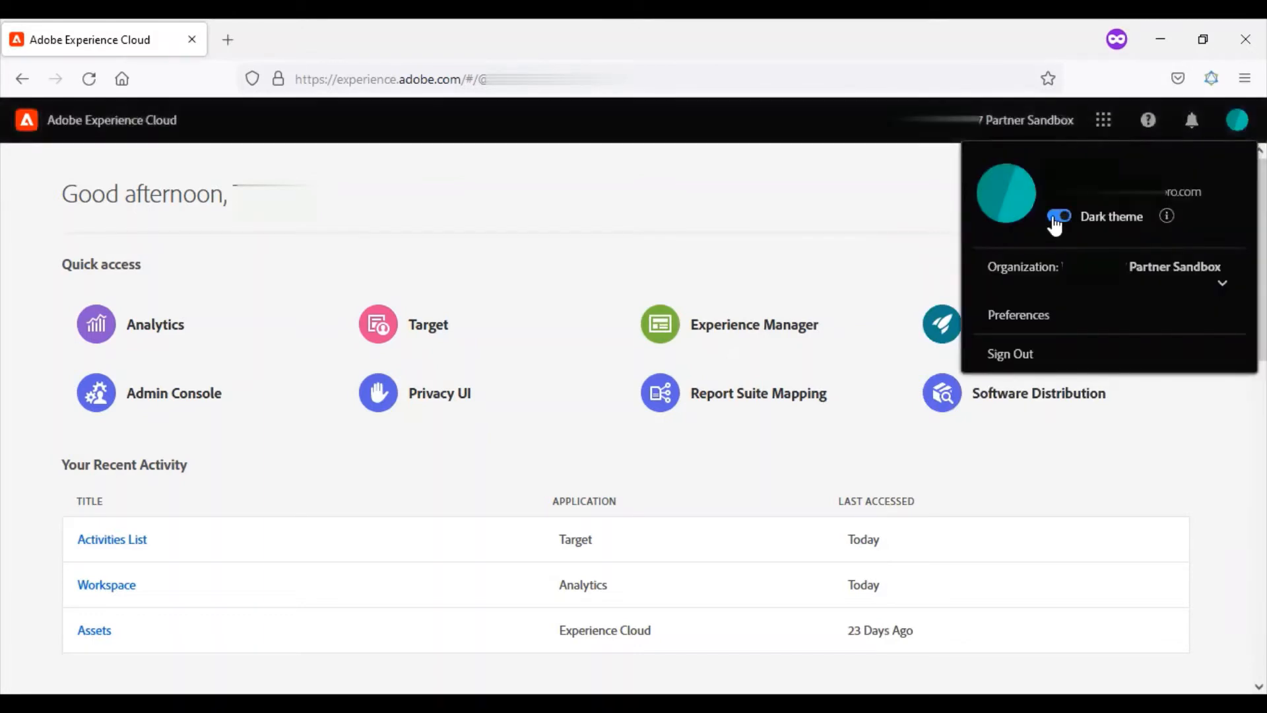
{"action": "left_click", "coordinate": [1059, 216]}
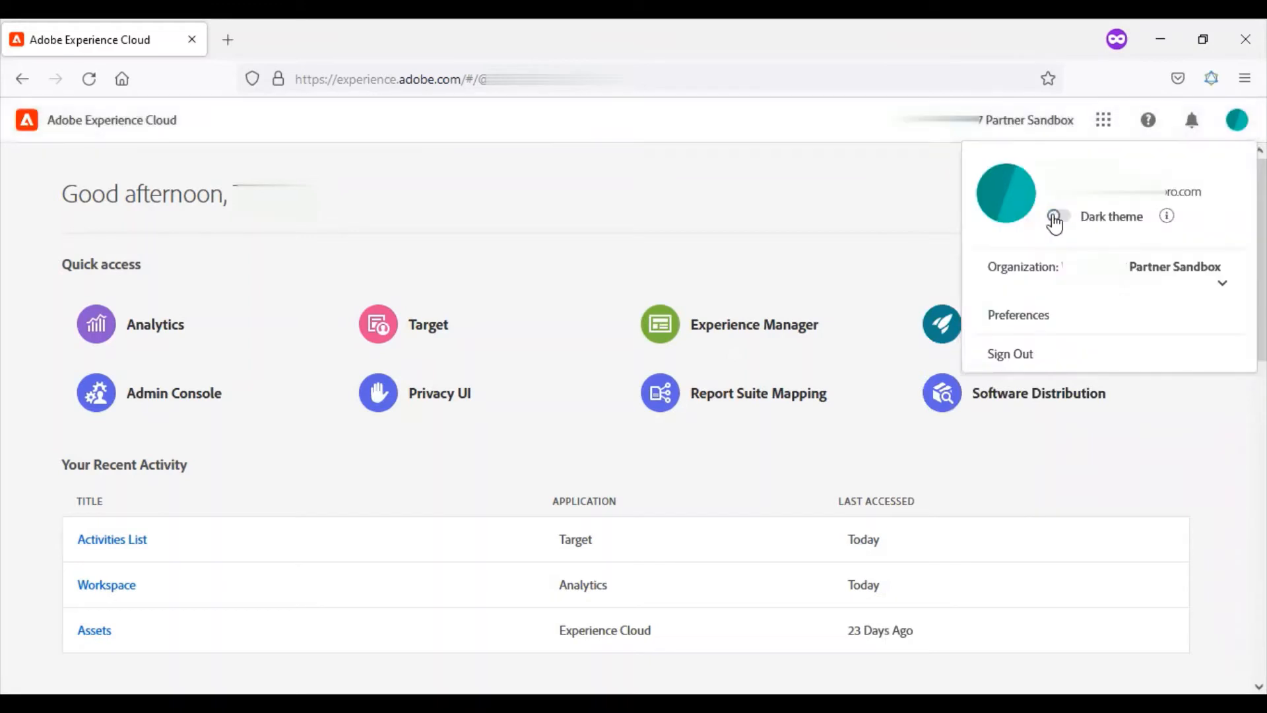
{"action": "mouse_move", "coordinate": [1079, 274]}
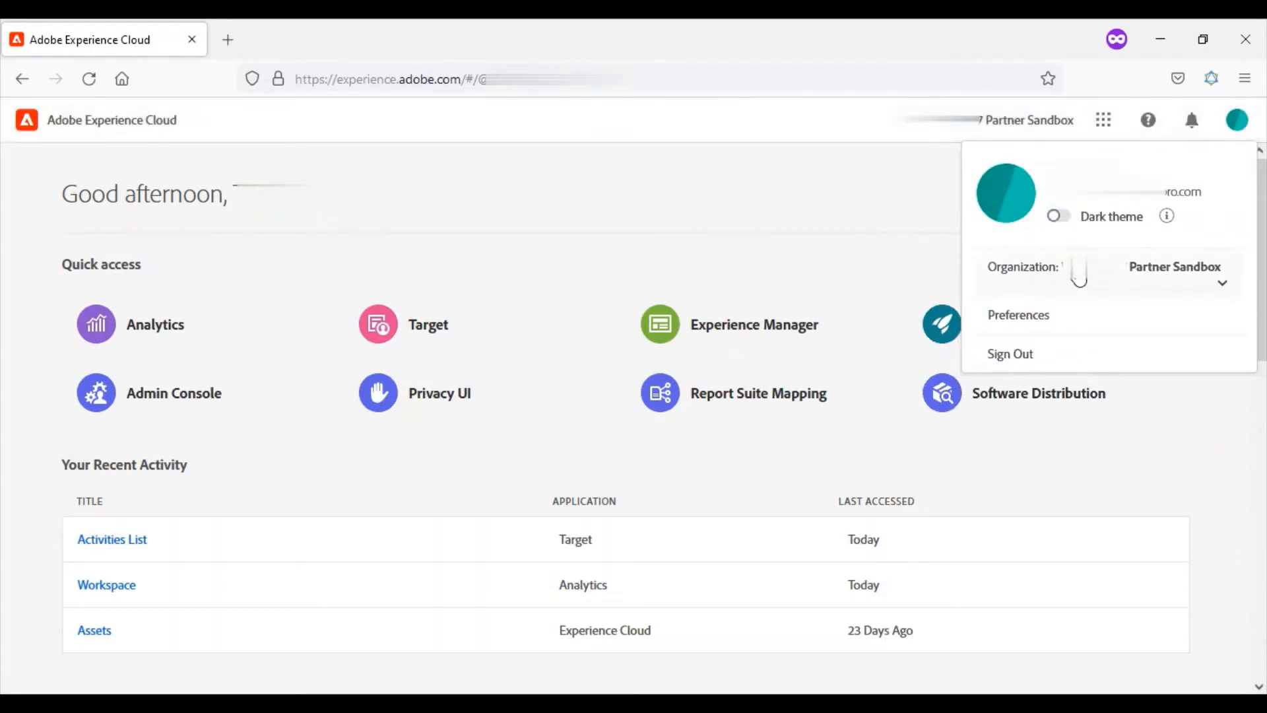
{"action": "mouse_move", "coordinate": [1073, 345]}
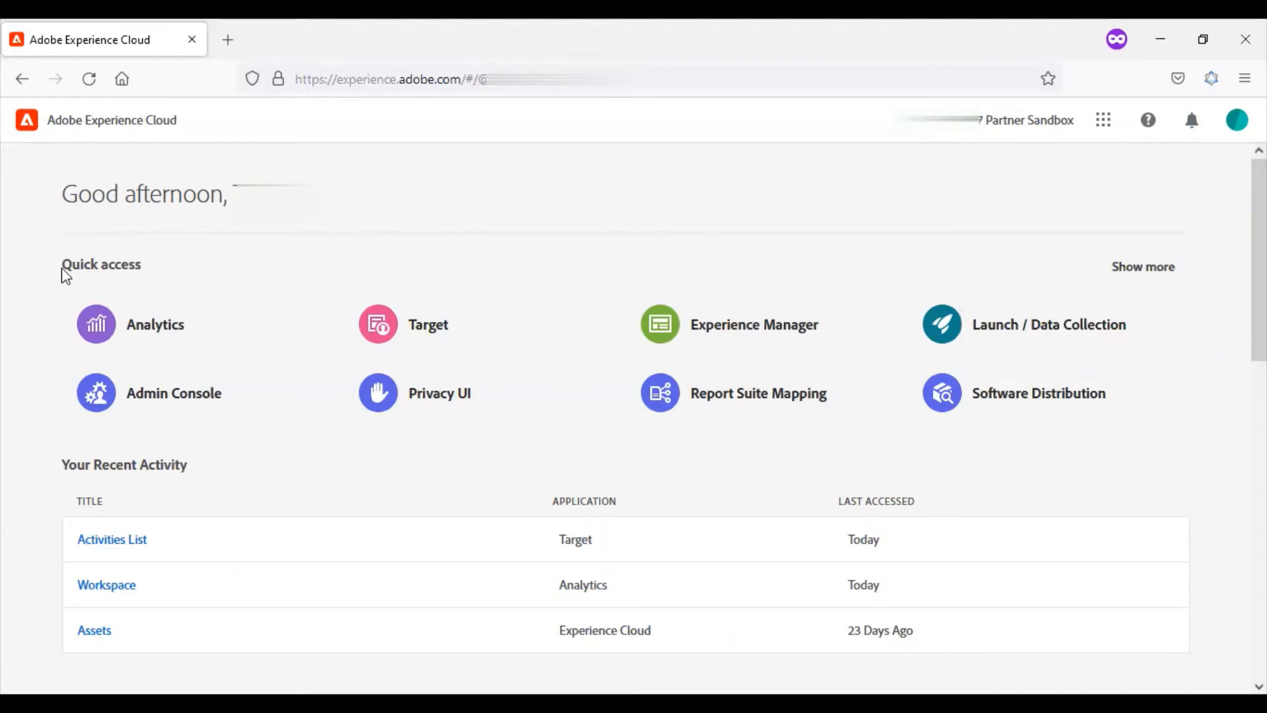
Expand Quick access with Show more to reveal System Status, down to Your Recent Activity
{"action": "double_click", "coordinate": [101, 263]}
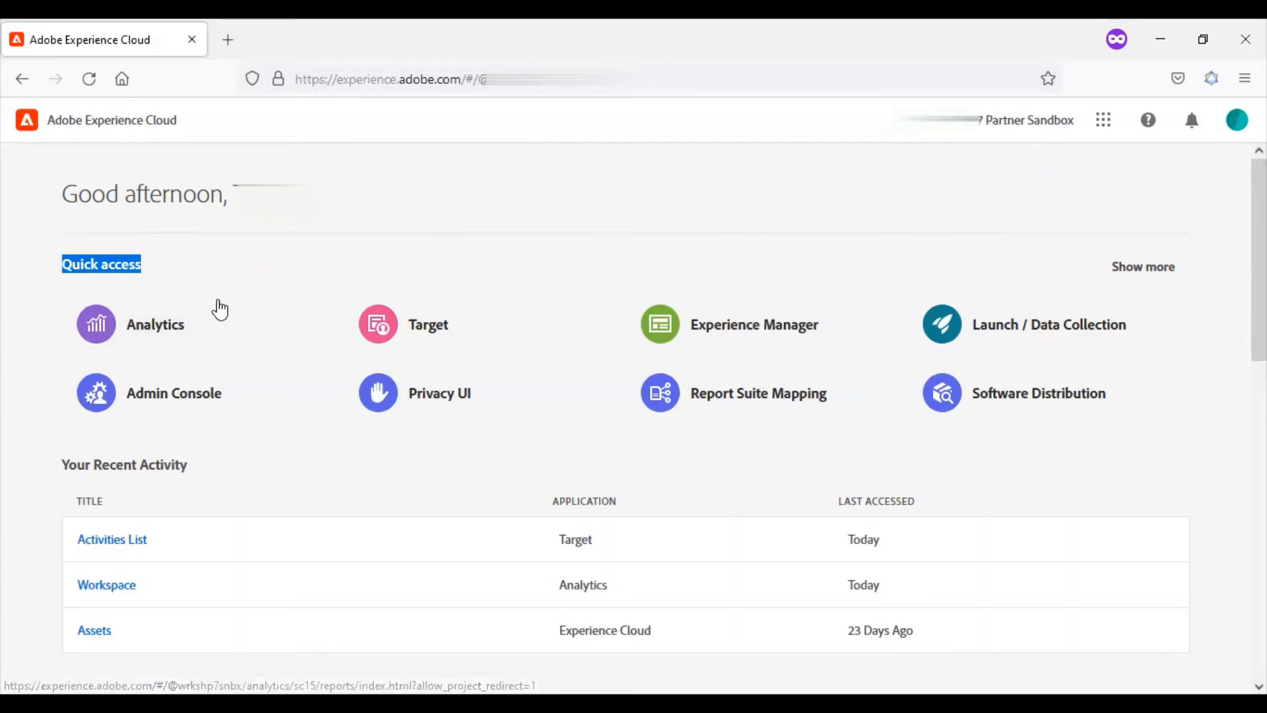
{"action": "mouse_move", "coordinate": [177, 434]}
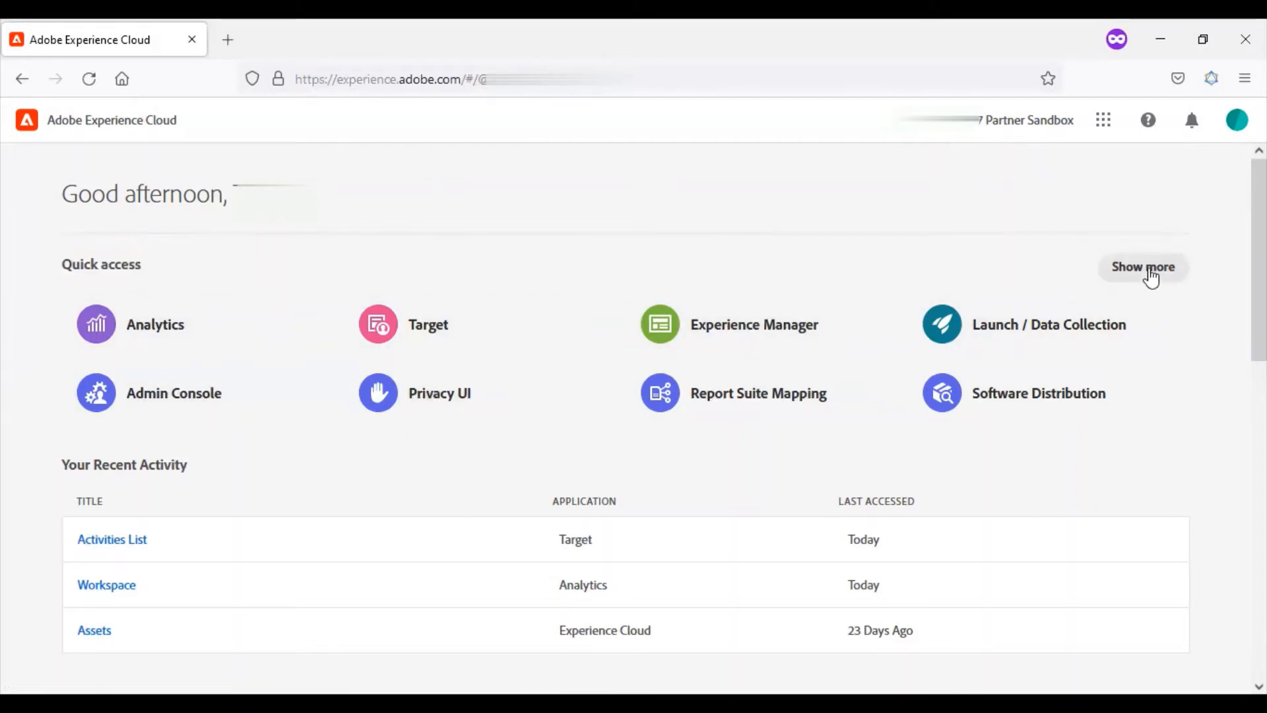
{"action": "left_click", "coordinate": [1142, 267]}
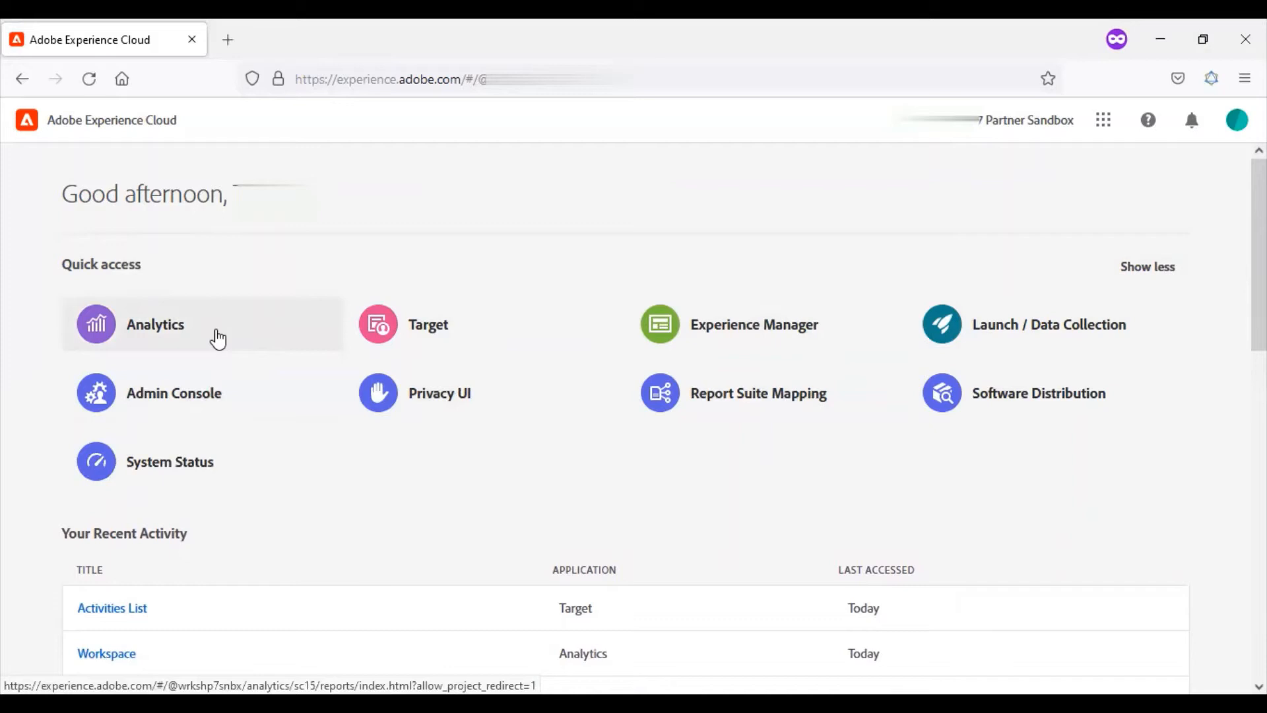
{"action": "scroll", "scroll_direction": "down", "scroll_amount": 3}
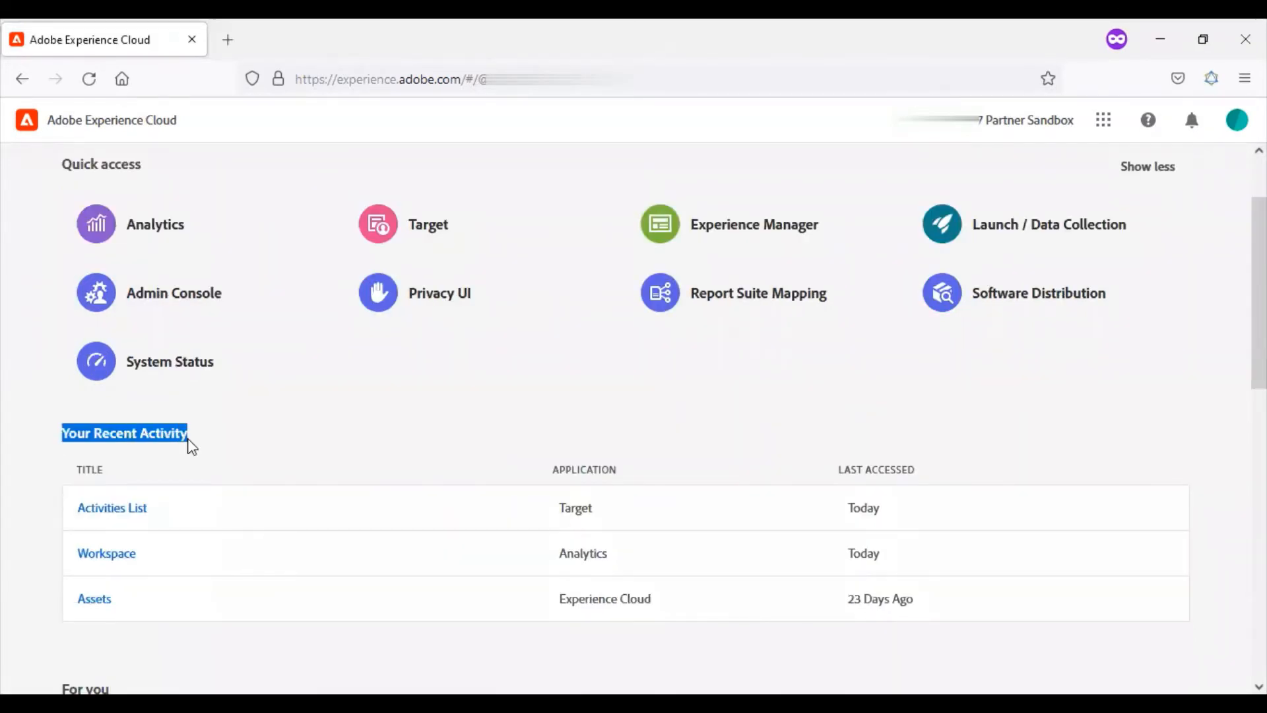
{"action": "mouse_move", "coordinate": [187, 467]}
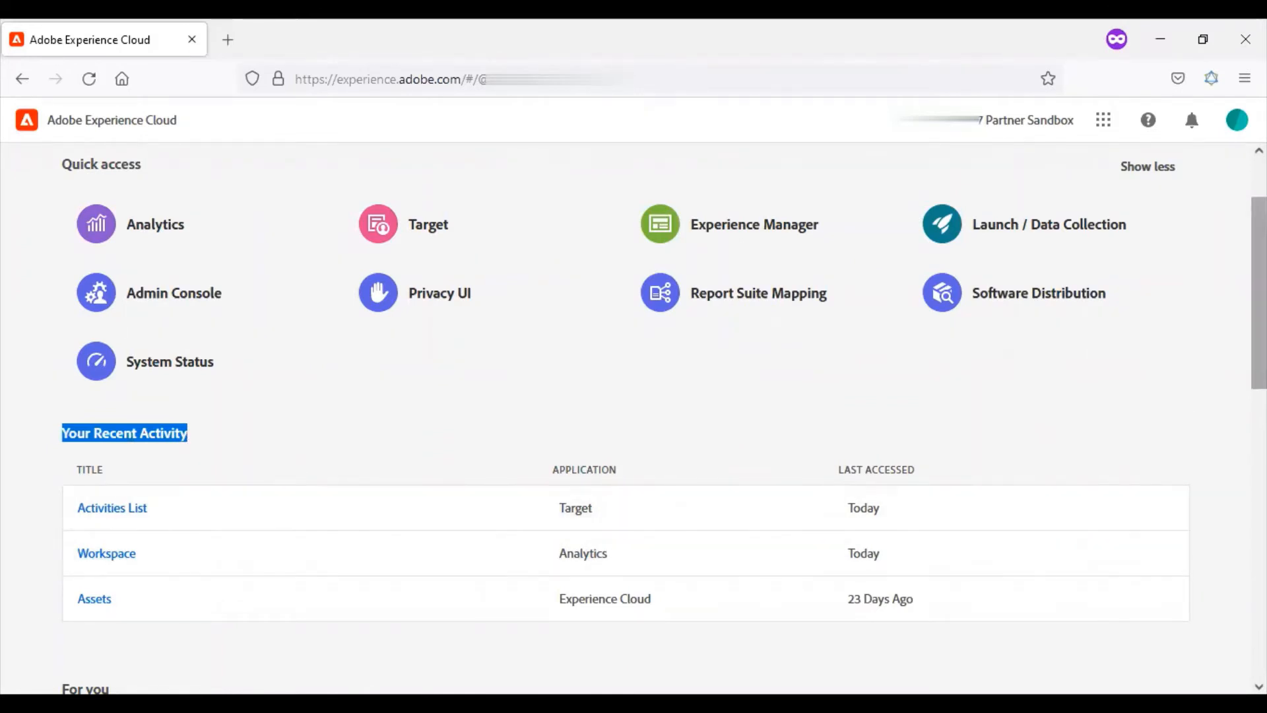
{"action": "scroll", "scroll_direction": "down", "scroll_amount": 3}
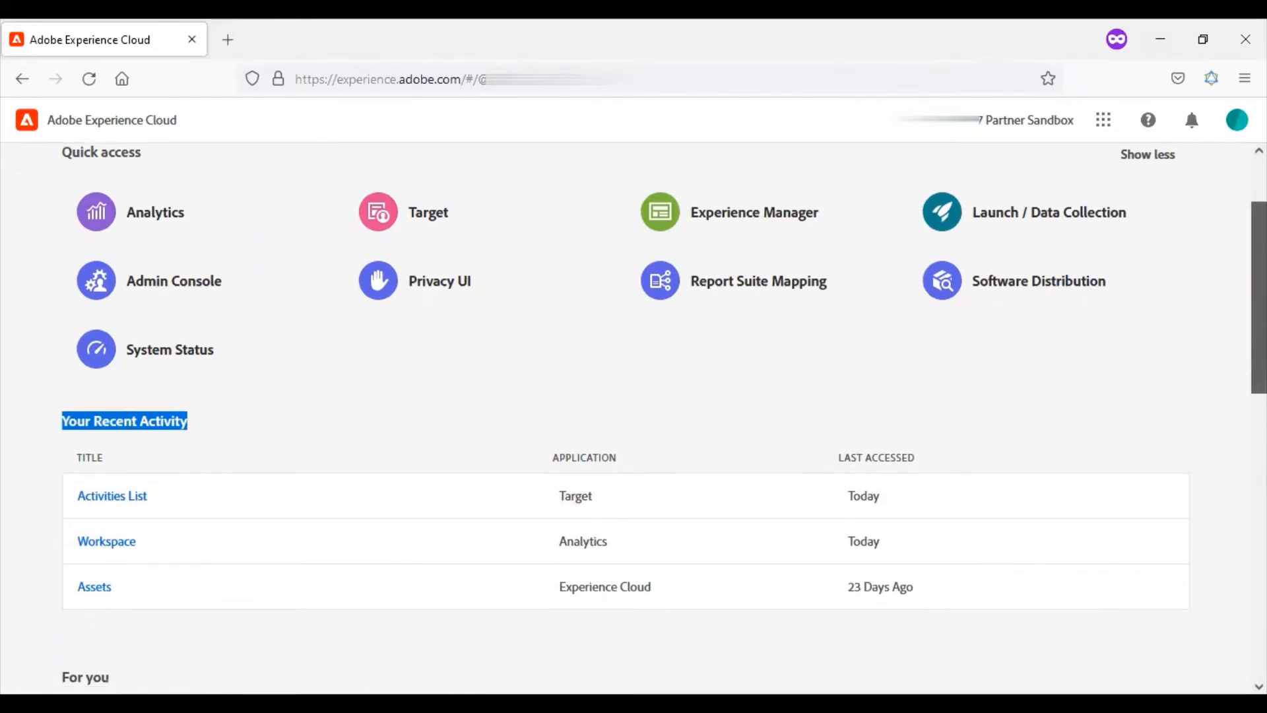
Scroll the homepage past the For you cards to the Stay connected cards and footer
{"action": "scroll", "scroll_direction": "down", "scroll_amount": 3}
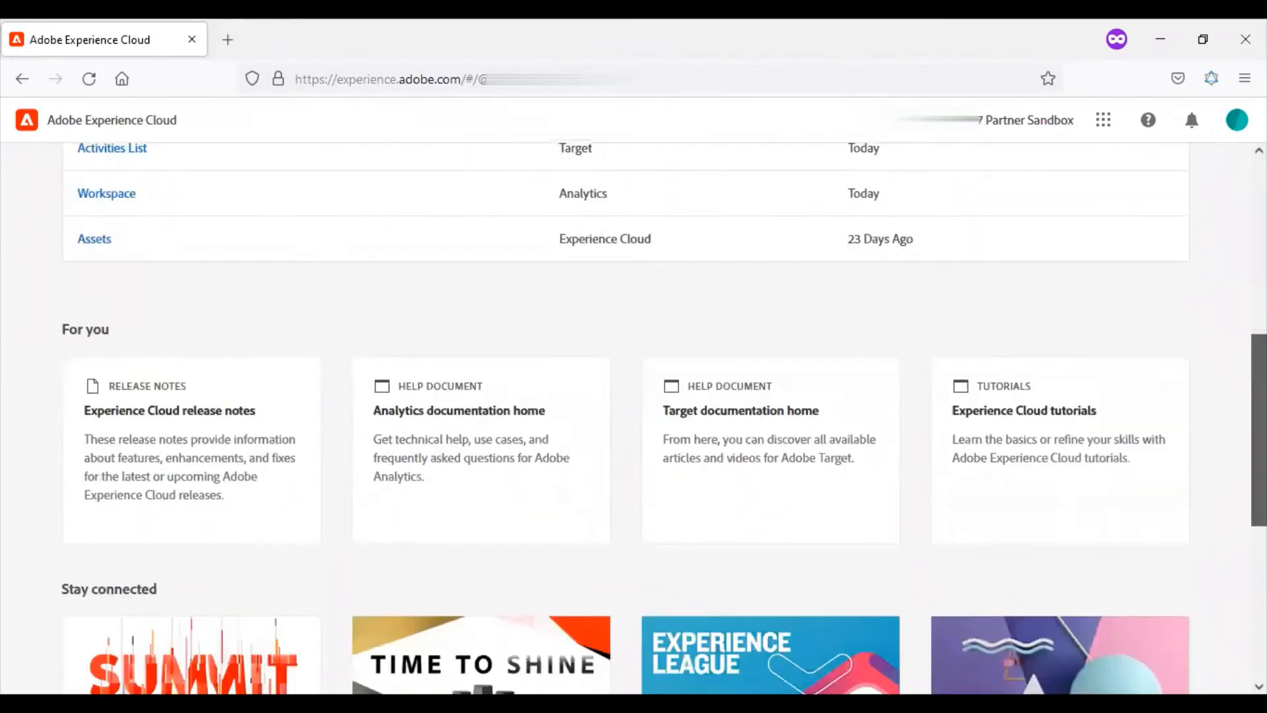
{"action": "scroll", "scroll_direction": "down", "scroll_amount": 3}
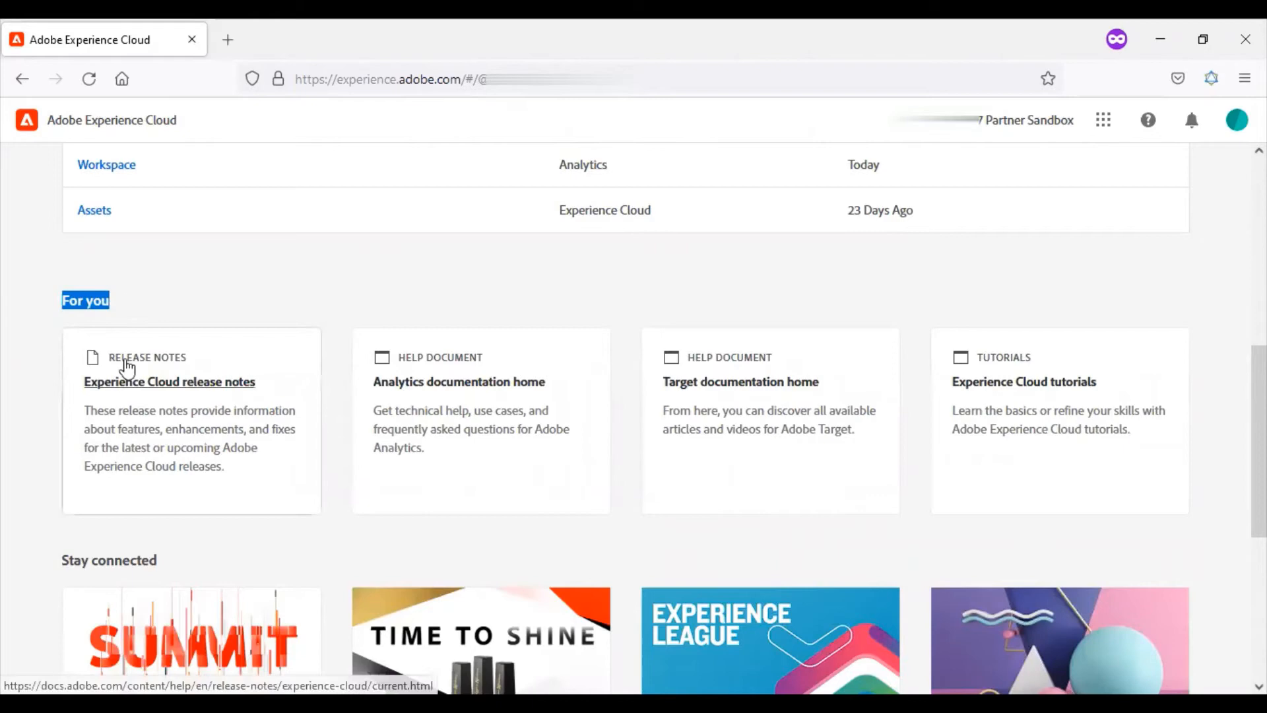
{"action": "mouse_move", "coordinate": [741, 381]}
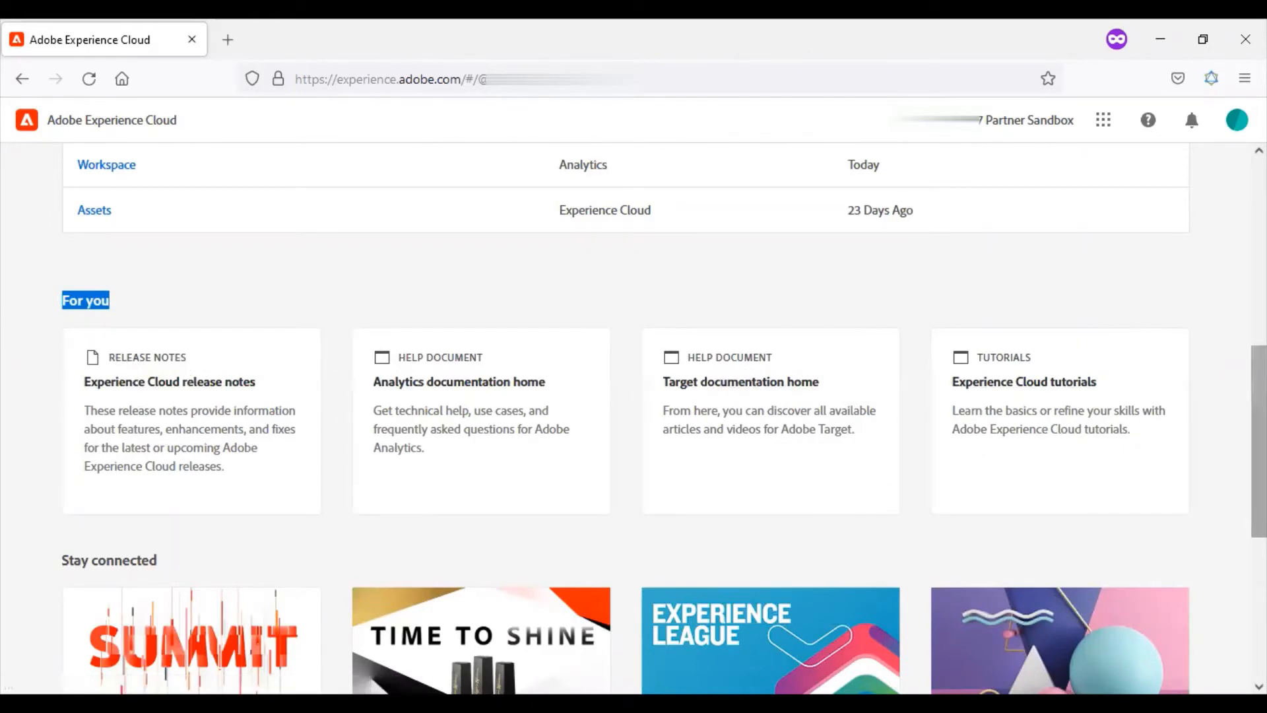
{"action": "scroll", "scroll_direction": "down", "scroll_amount": 3}
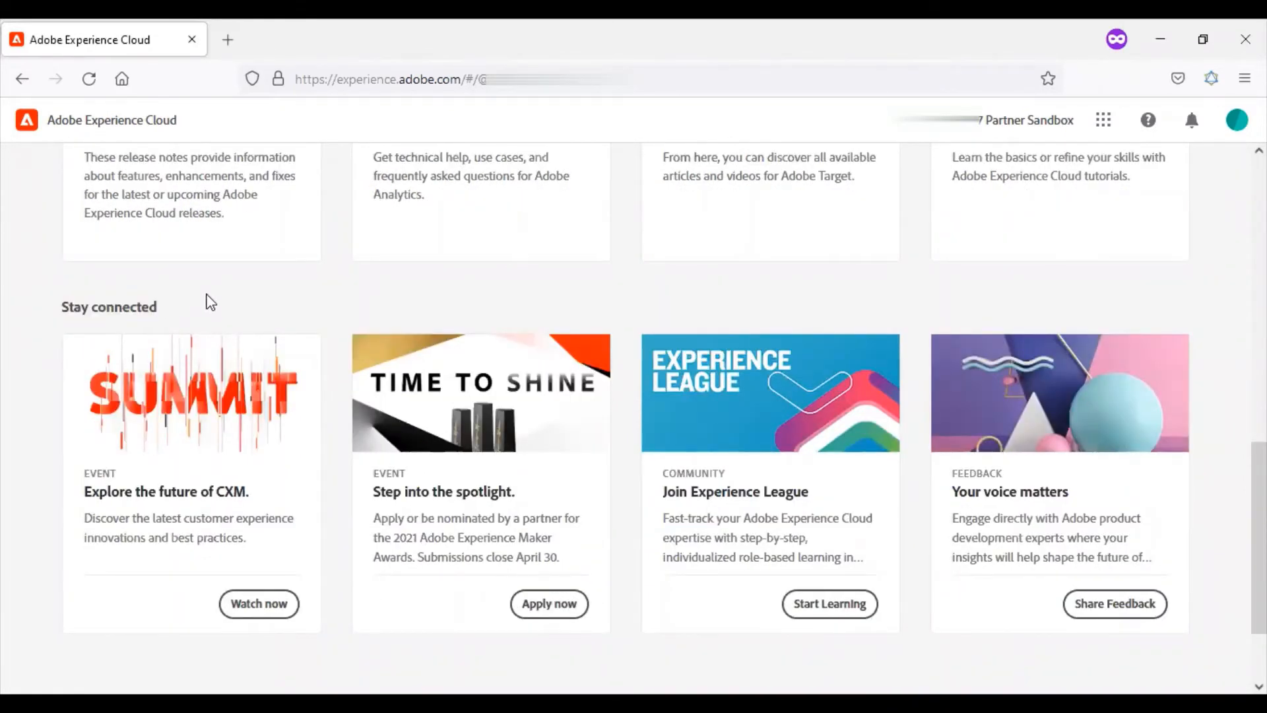
{"action": "mouse_move", "coordinate": [235, 390]}
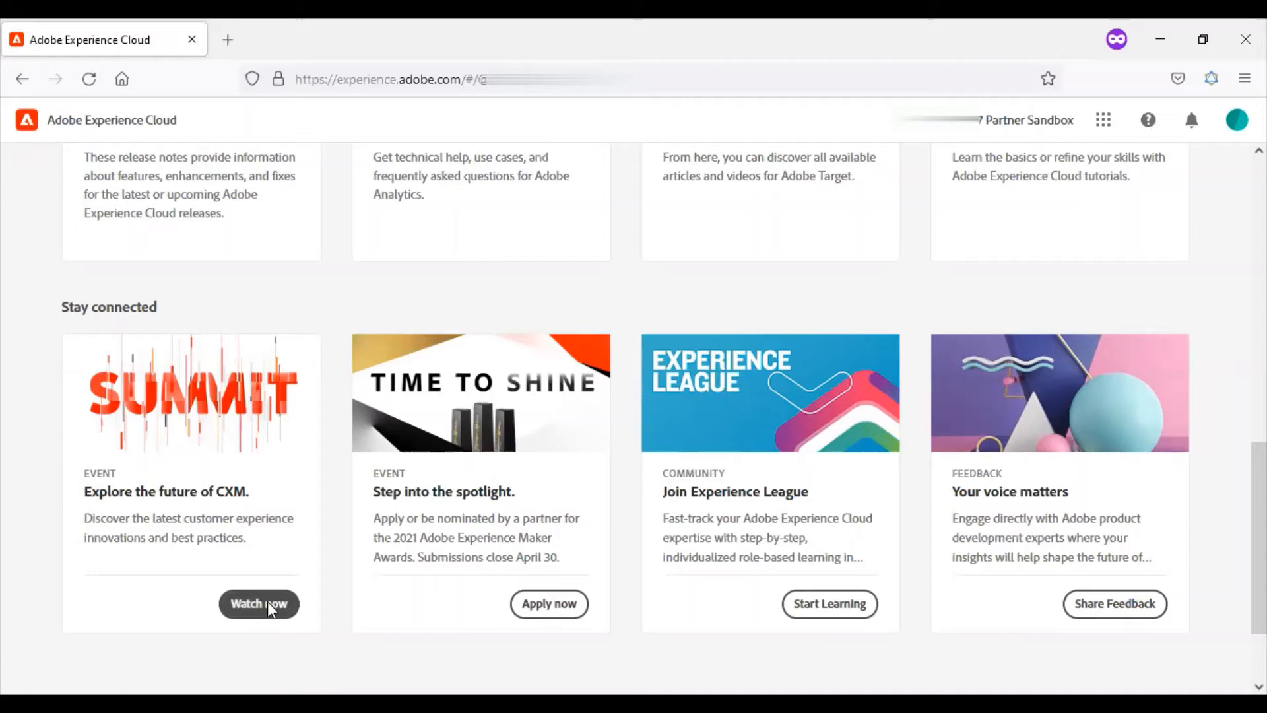
{"action": "mouse_move", "coordinate": [313, 651]}
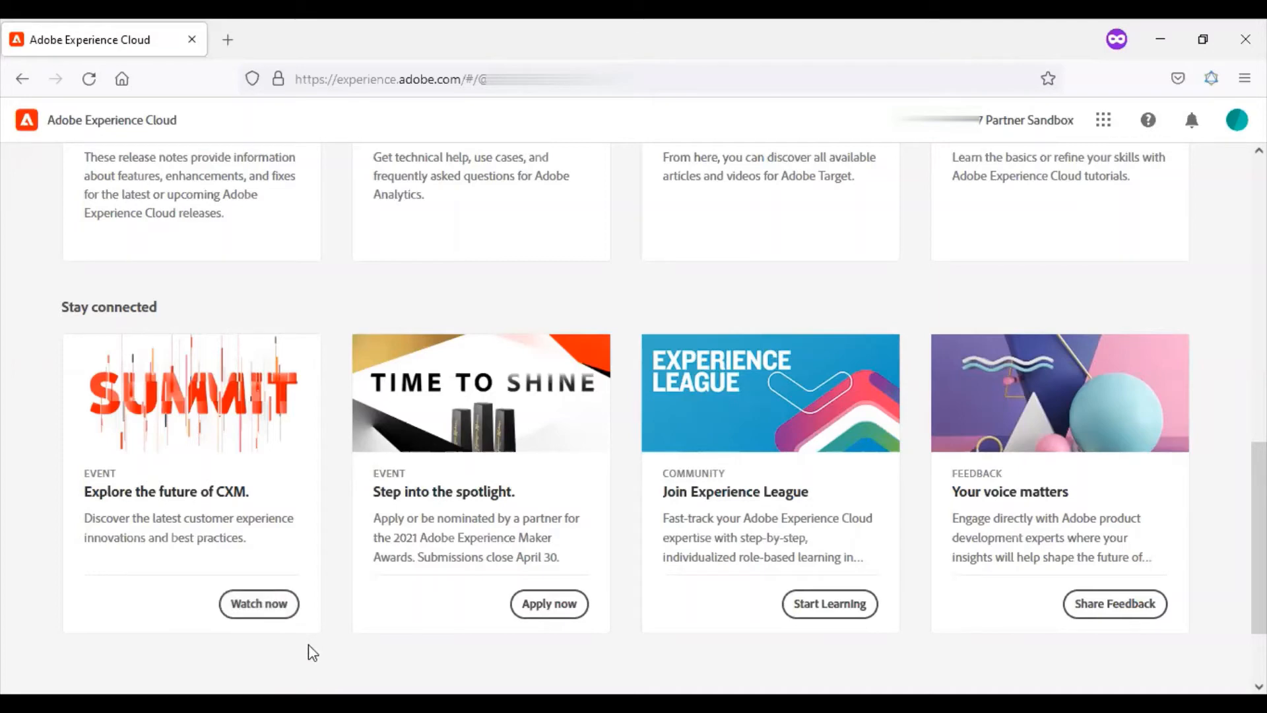
{"action": "mouse_move", "coordinate": [547, 637]}
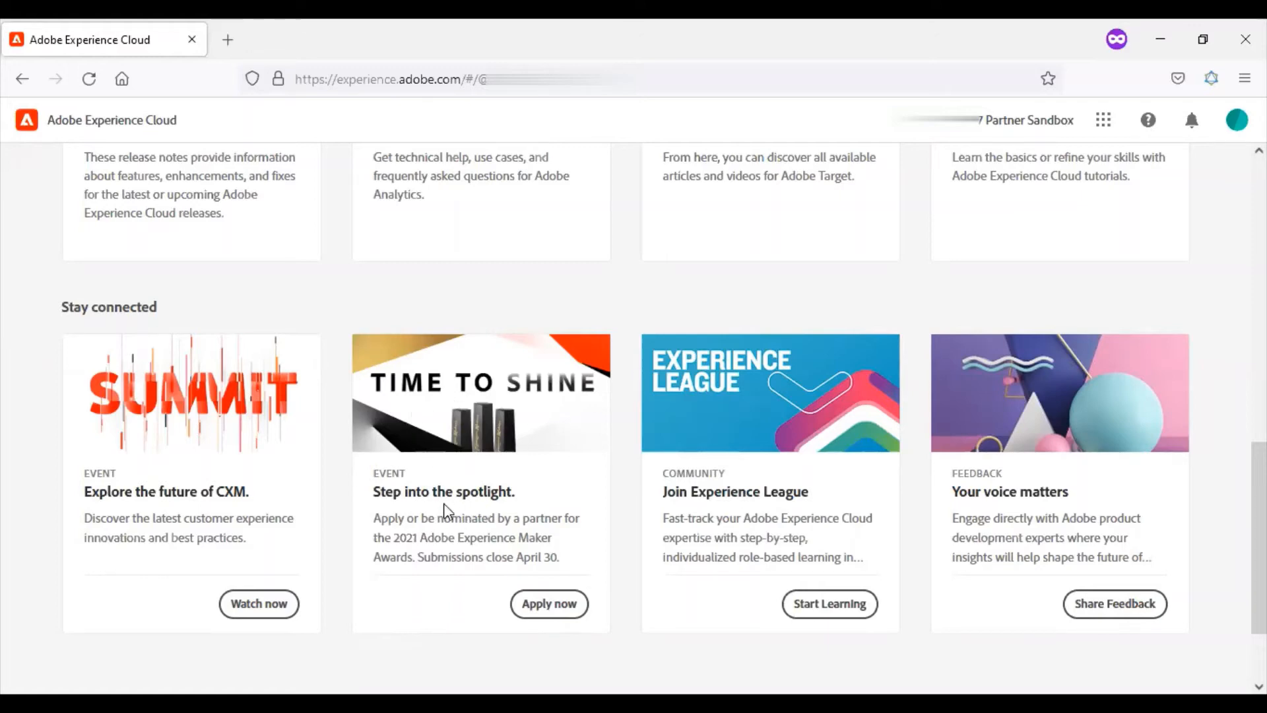
{"action": "mouse_move", "coordinate": [521, 514]}
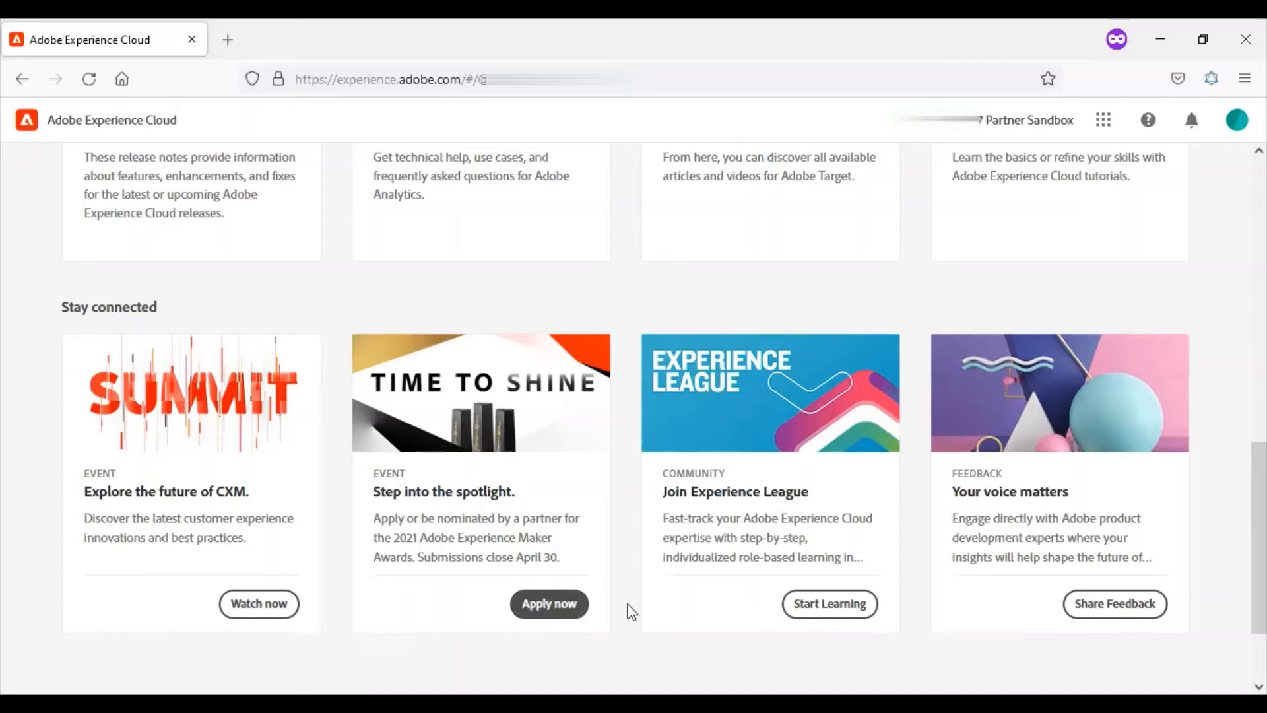
{"action": "mouse_move", "coordinate": [662, 497]}
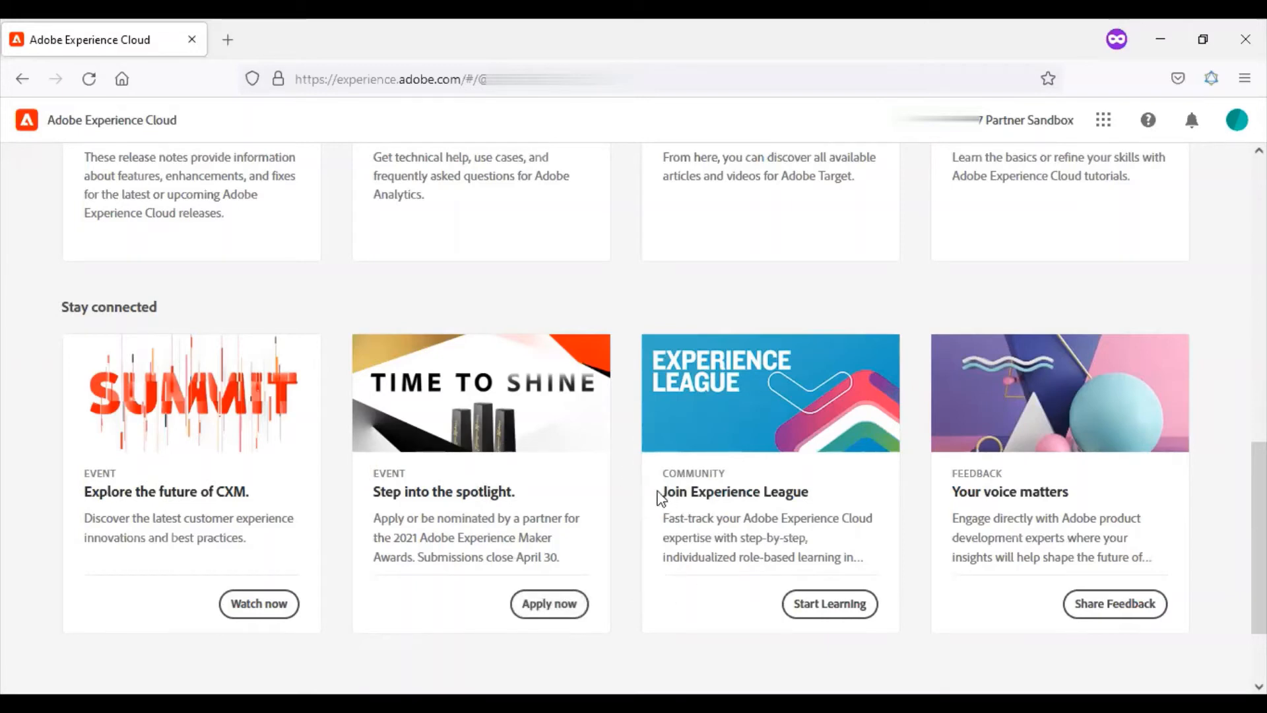
{"action": "mouse_move", "coordinate": [804, 489]}
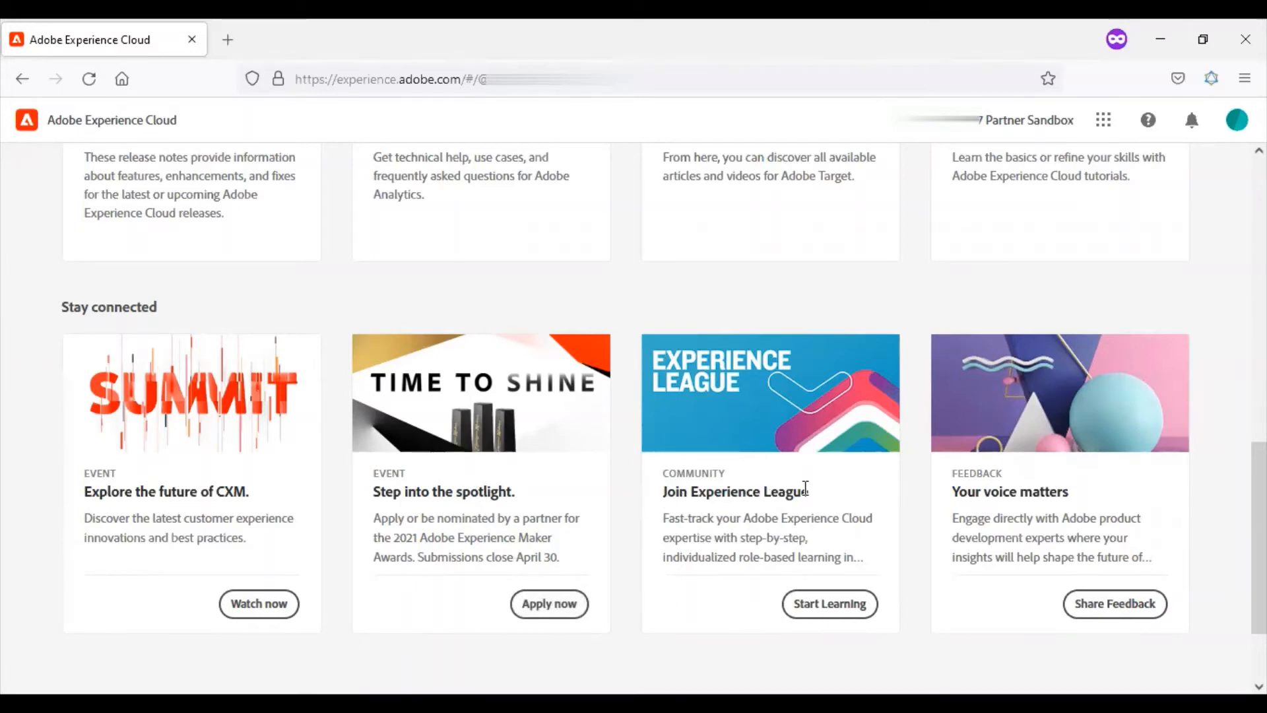
{"action": "mouse_move", "coordinate": [817, 580]}
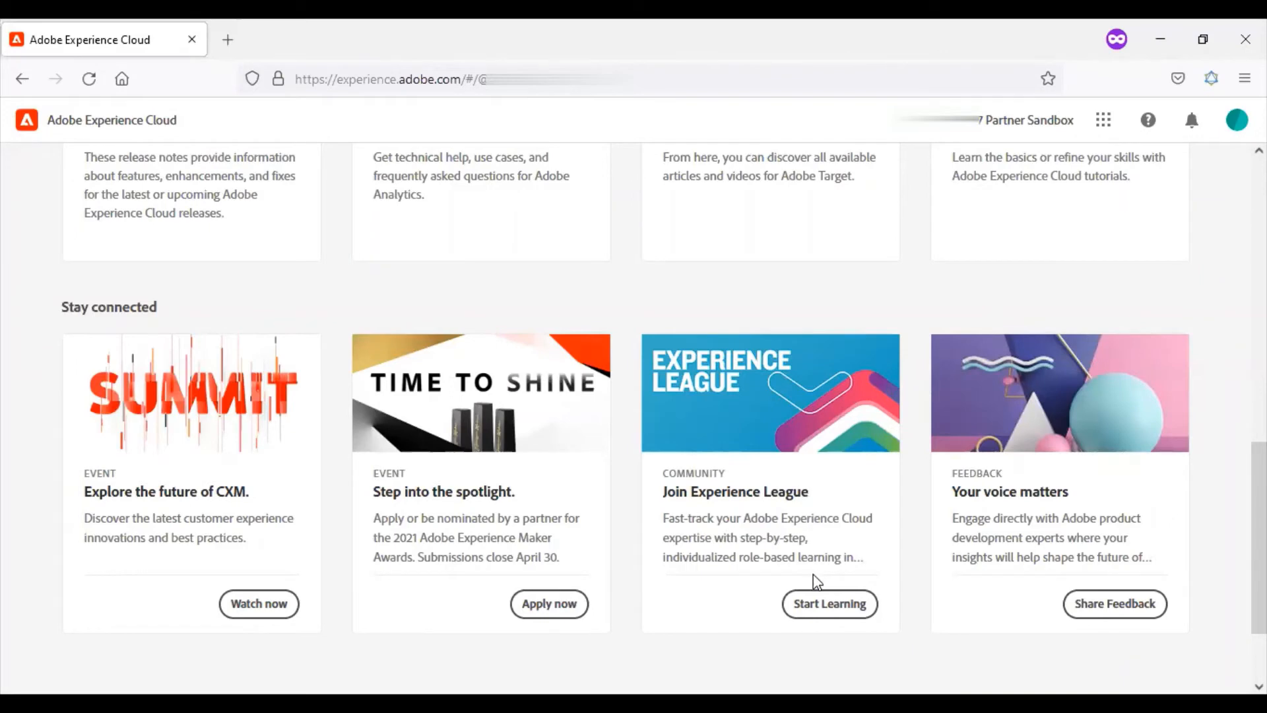
{"action": "mouse_move", "coordinate": [924, 510]}
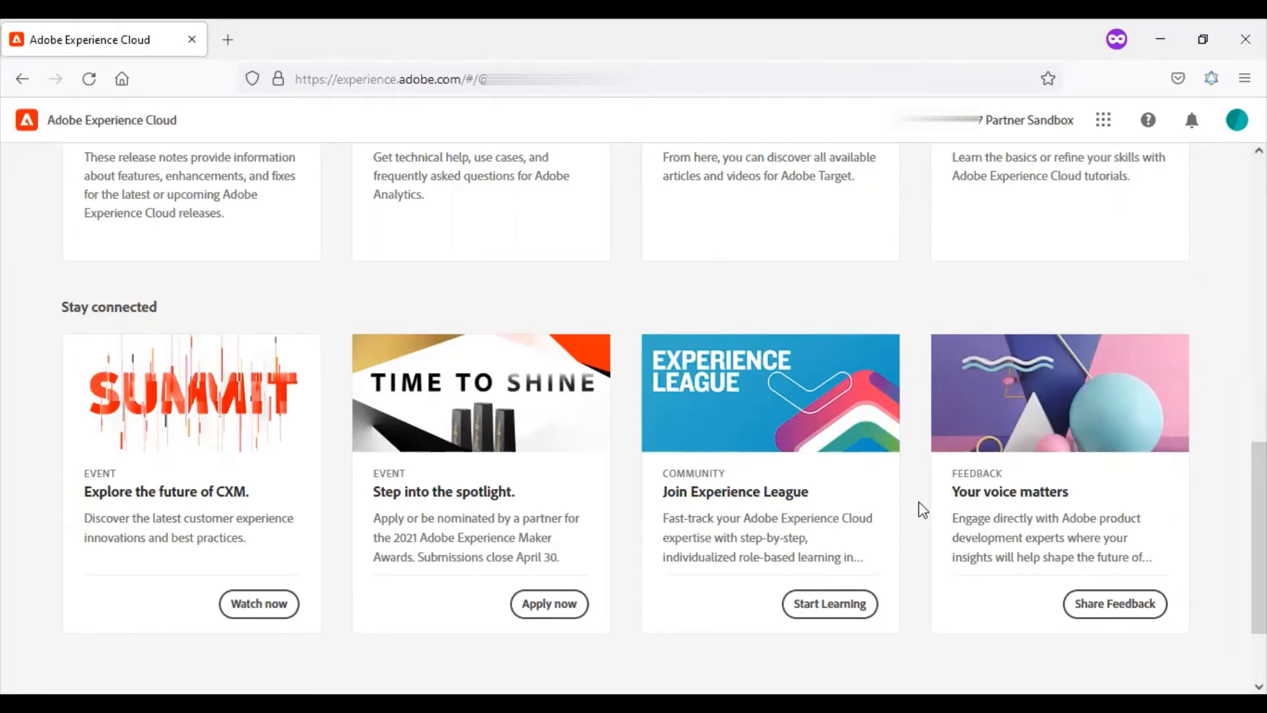
{"action": "mouse_move", "coordinate": [1023, 539]}
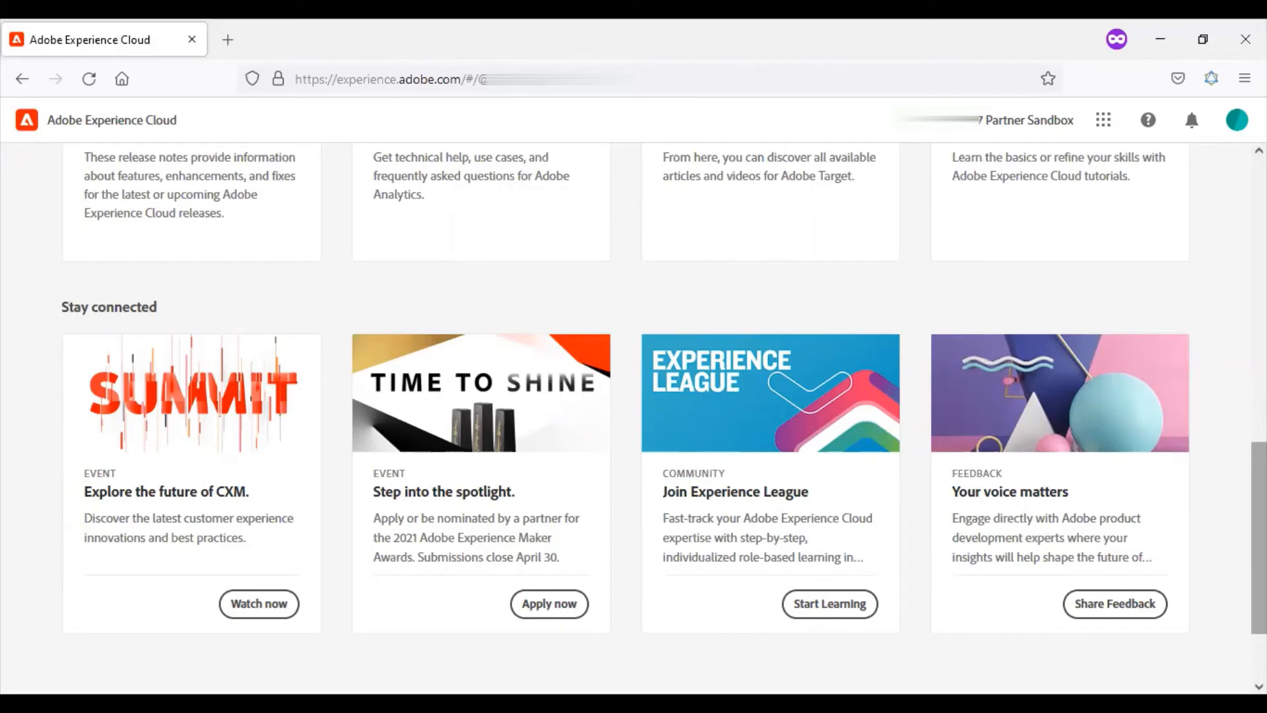
{"action": "scroll", "scroll_direction": "down", "scroll_amount": 3}
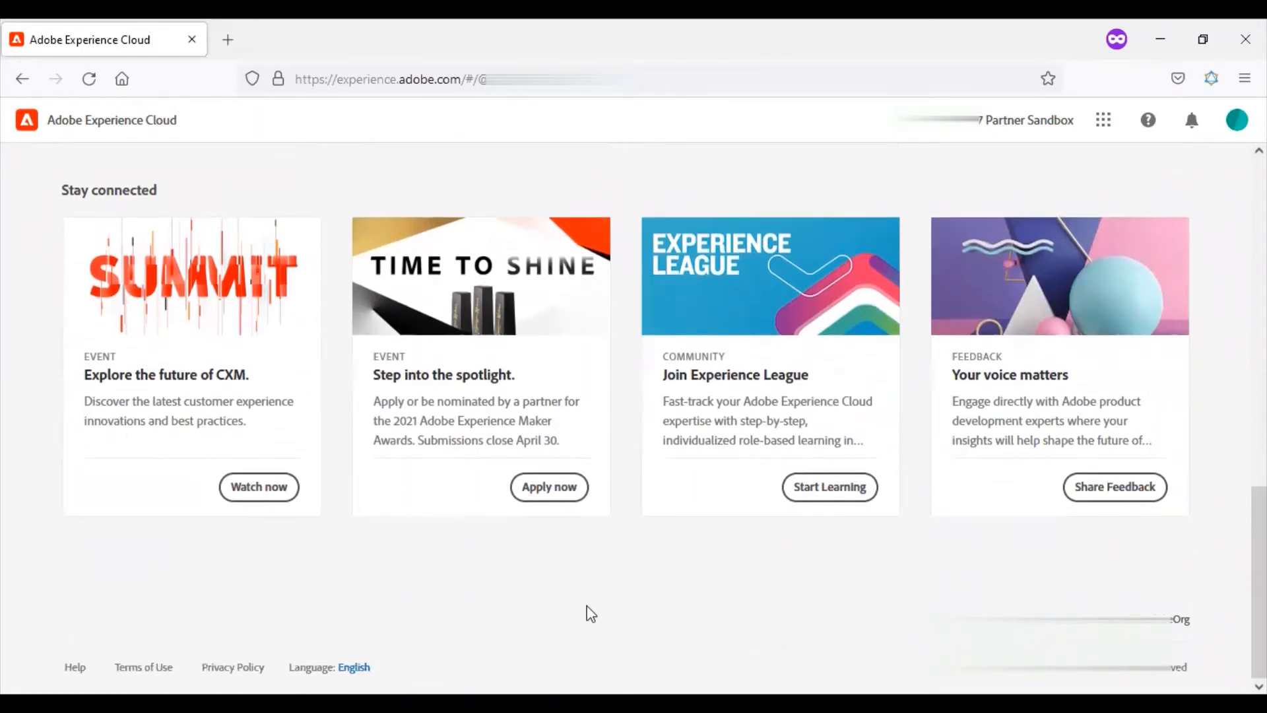
{"action": "mouse_move", "coordinate": [71, 651]}
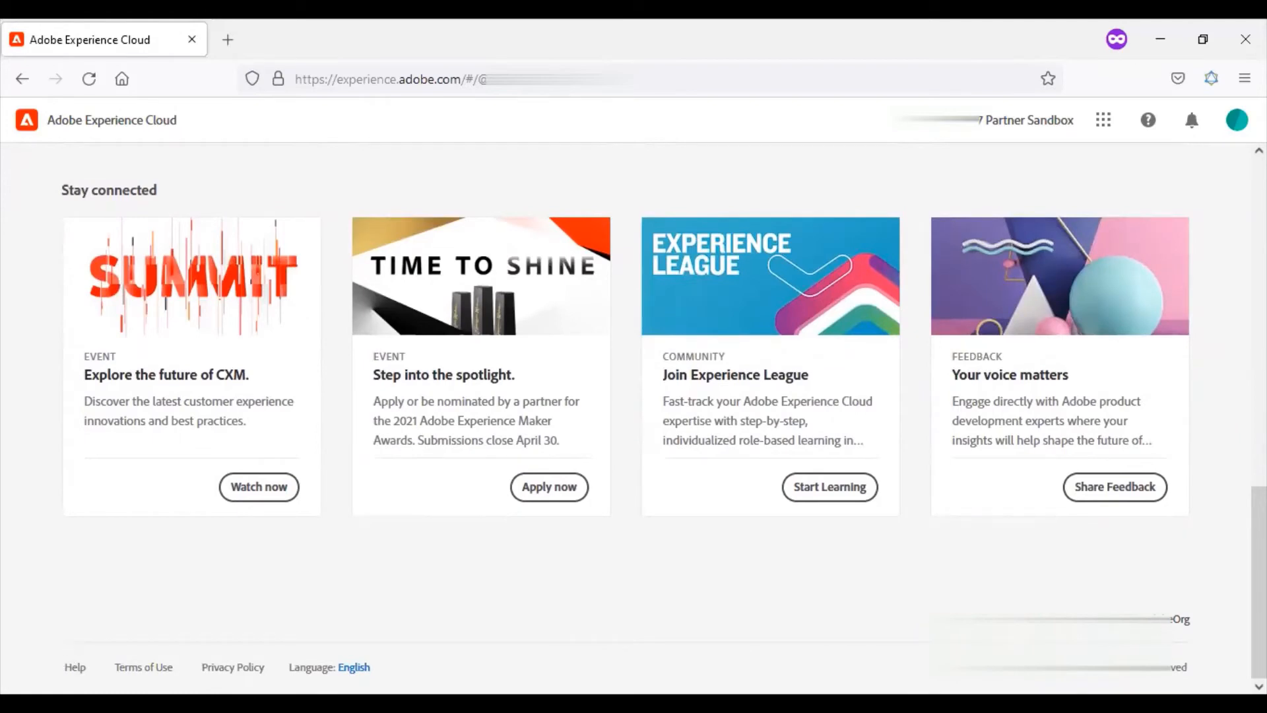
{"action": "mouse_move", "coordinate": [233, 666]}
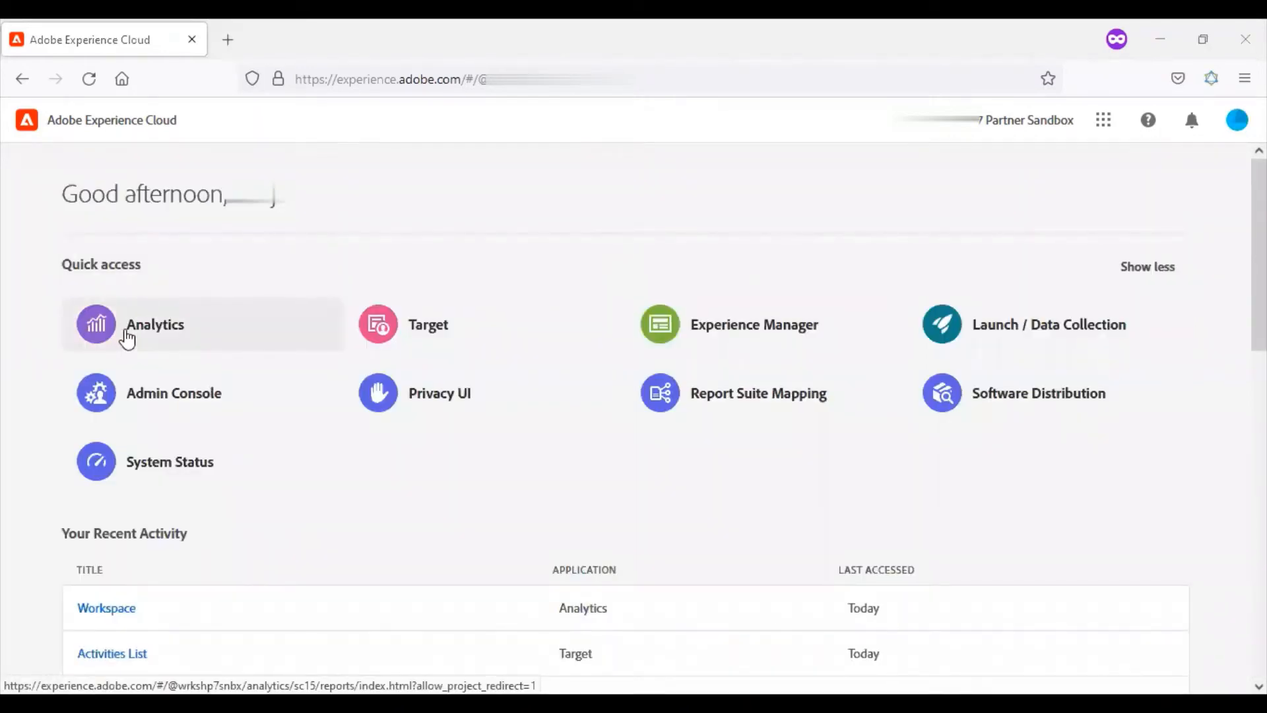
Open Analytics, Target and Launch / Data Collection each in a new browser tab
{"action": "left_click", "coordinate": [427, 324]}
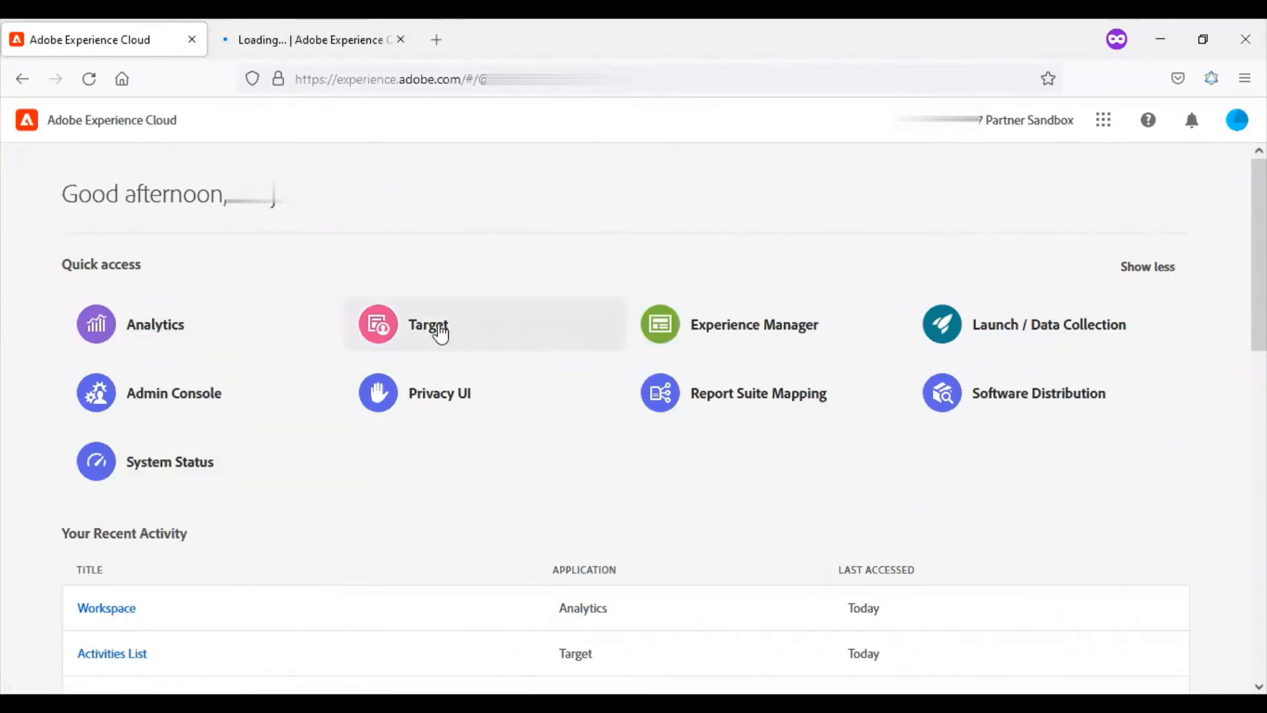
{"action": "left_click", "coordinate": [753, 324]}
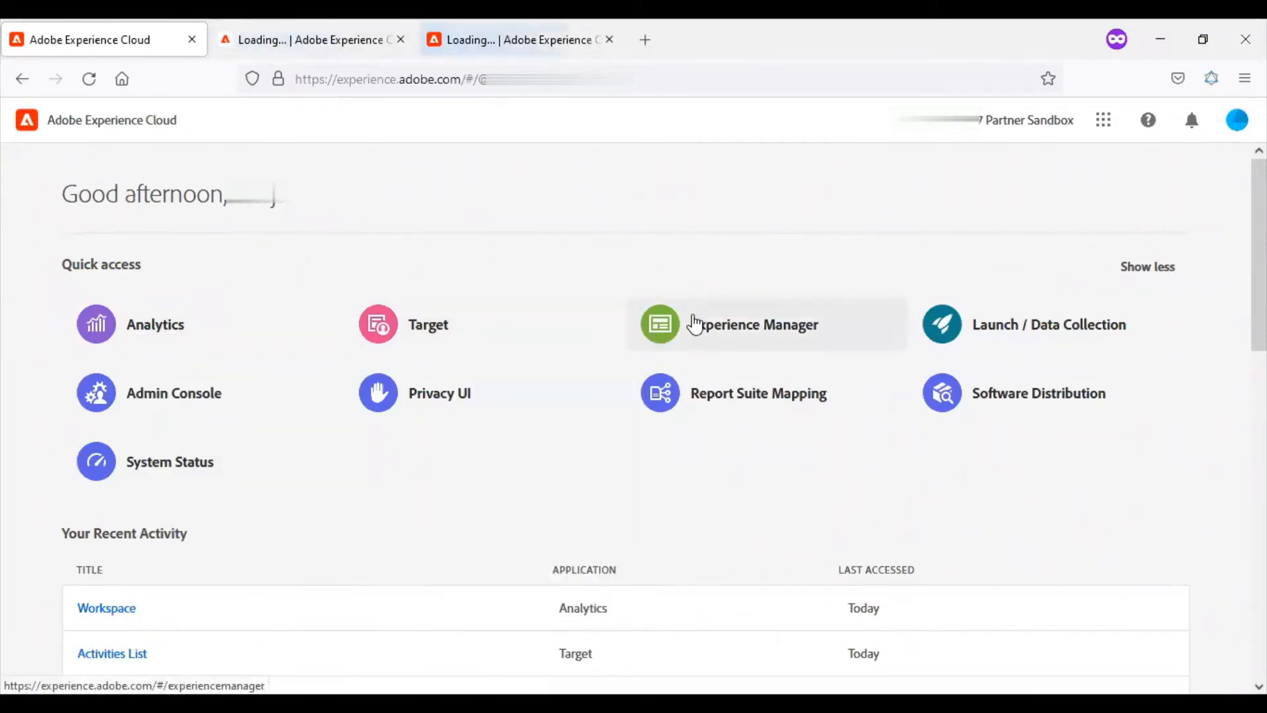
{"action": "right_click", "coordinate": [1047, 324]}
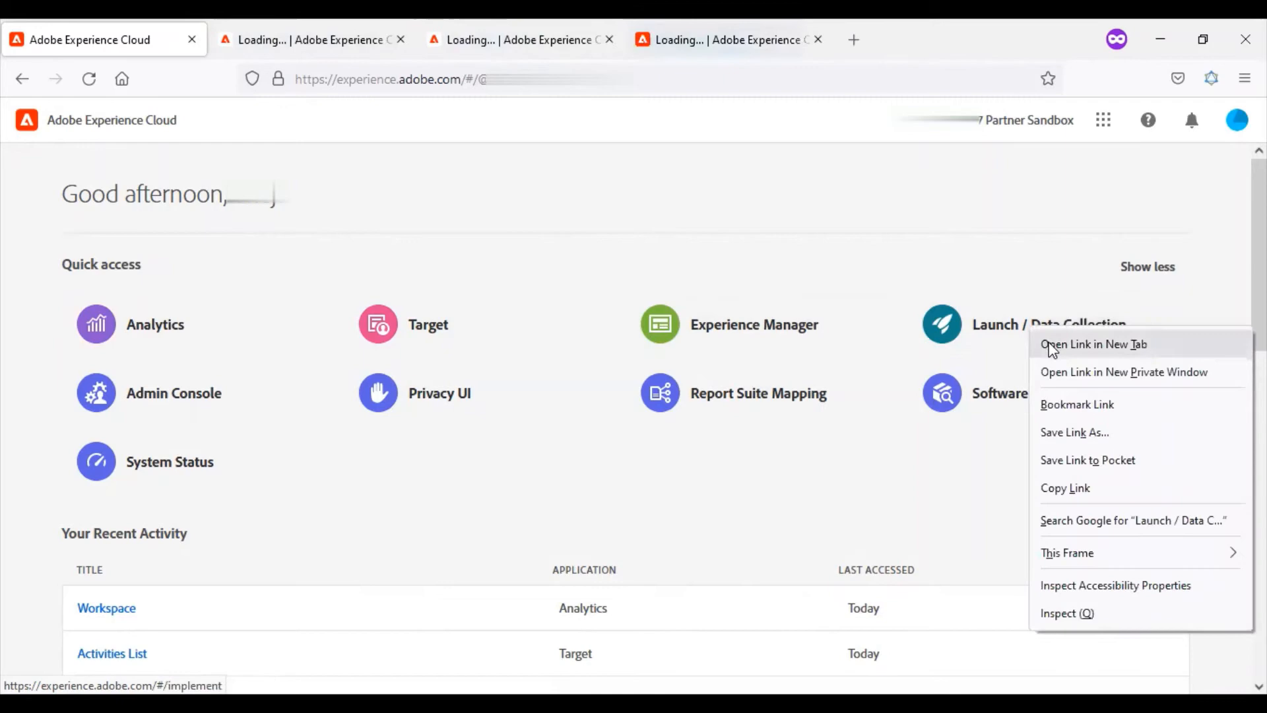
{"action": "left_click", "coordinate": [1093, 343]}
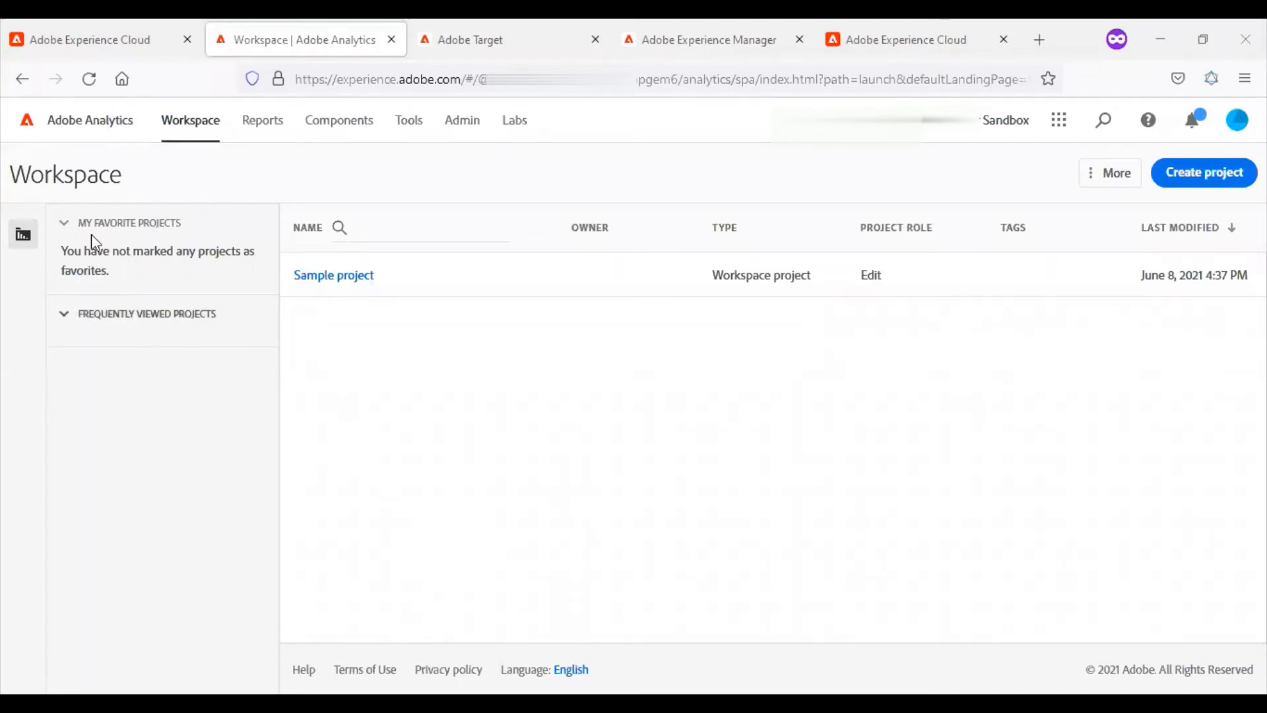
{"action": "mouse_move", "coordinate": [218, 242]}
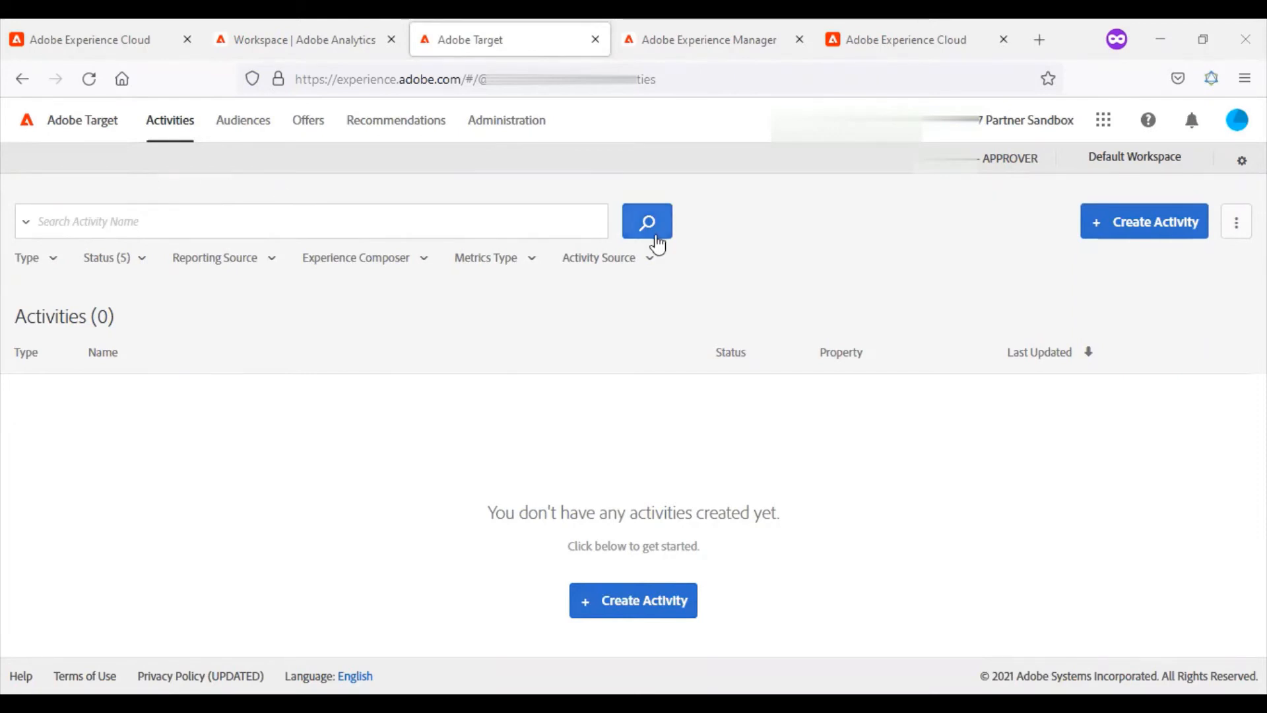
{"action": "mouse_move", "coordinate": [299, 158]}
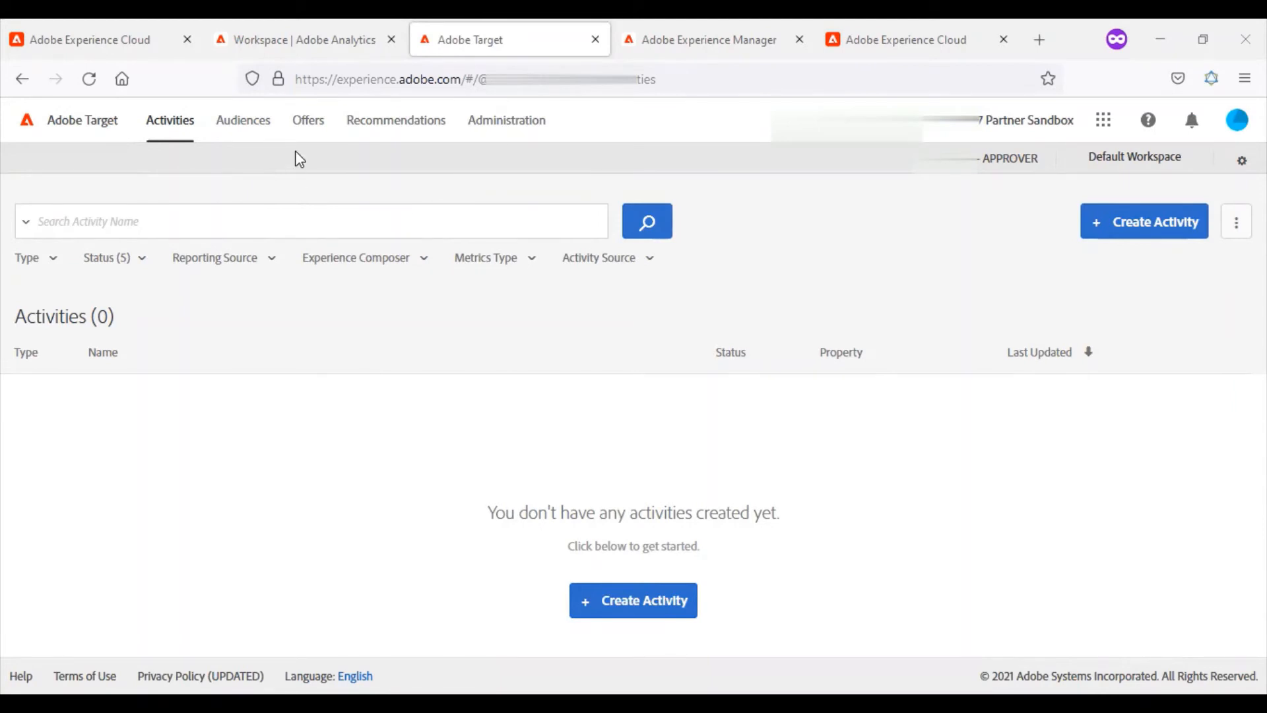
{"action": "mouse_move", "coordinate": [528, 169]}
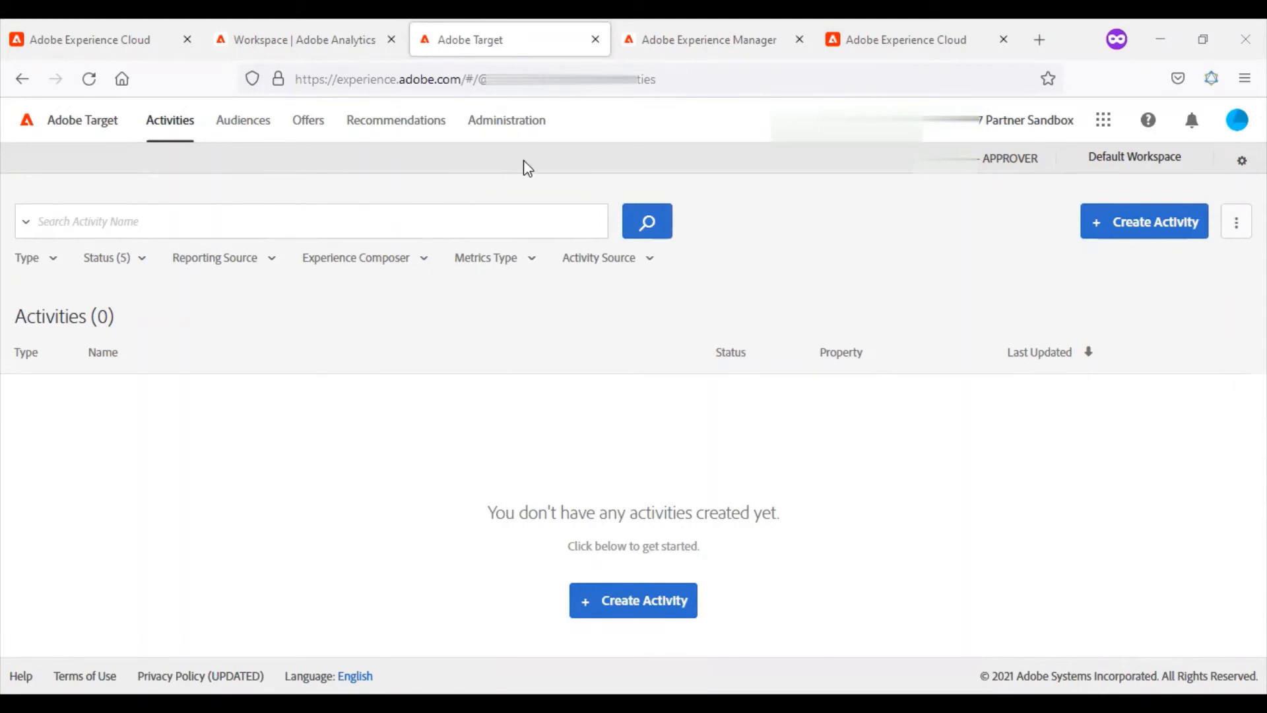
{"action": "mouse_move", "coordinate": [655, 136]}
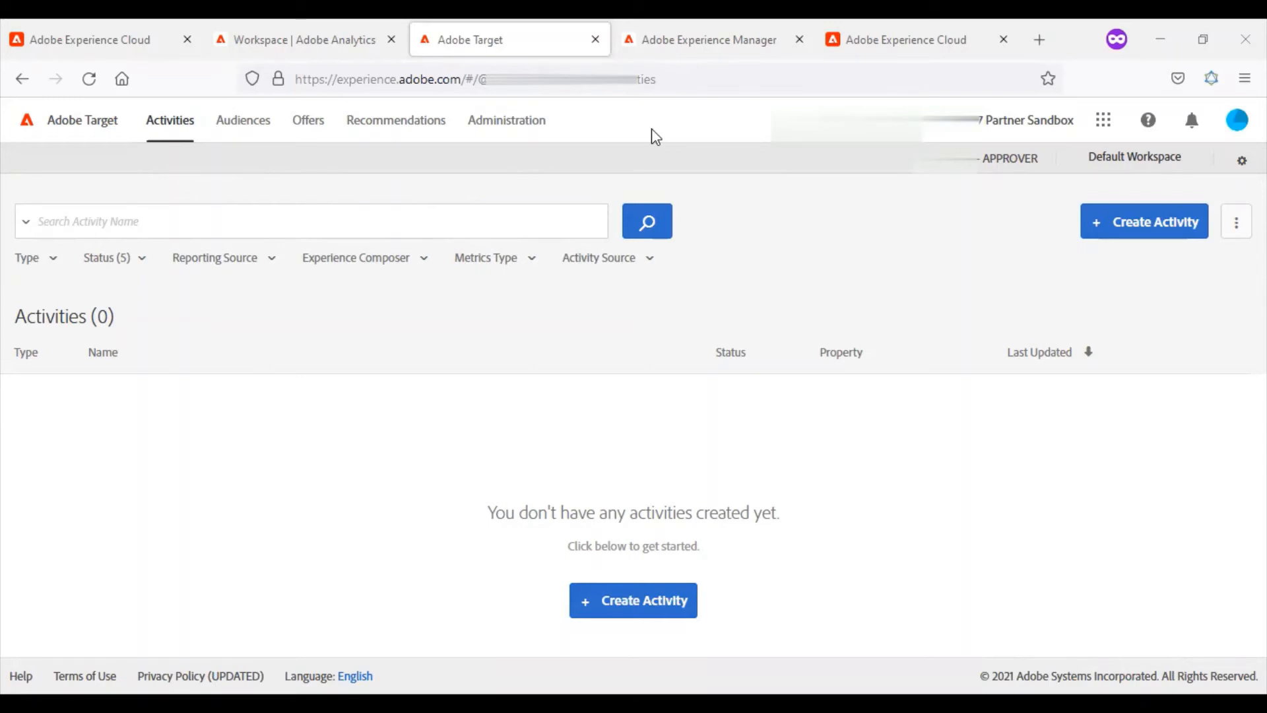
Switch to the Adobe Experience Manager tab showing the Cloud Manager and Software Distribution cards
{"action": "left_click", "coordinate": [705, 39]}
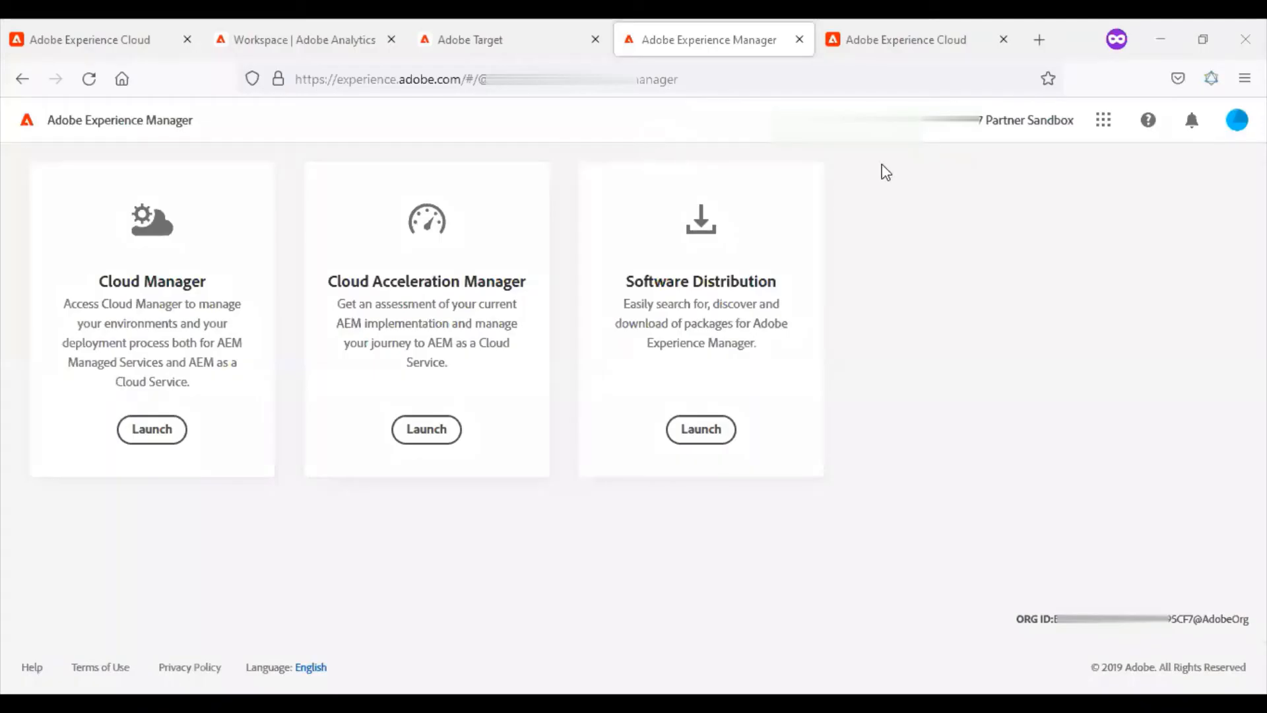
{"action": "mouse_move", "coordinate": [798, 311]}
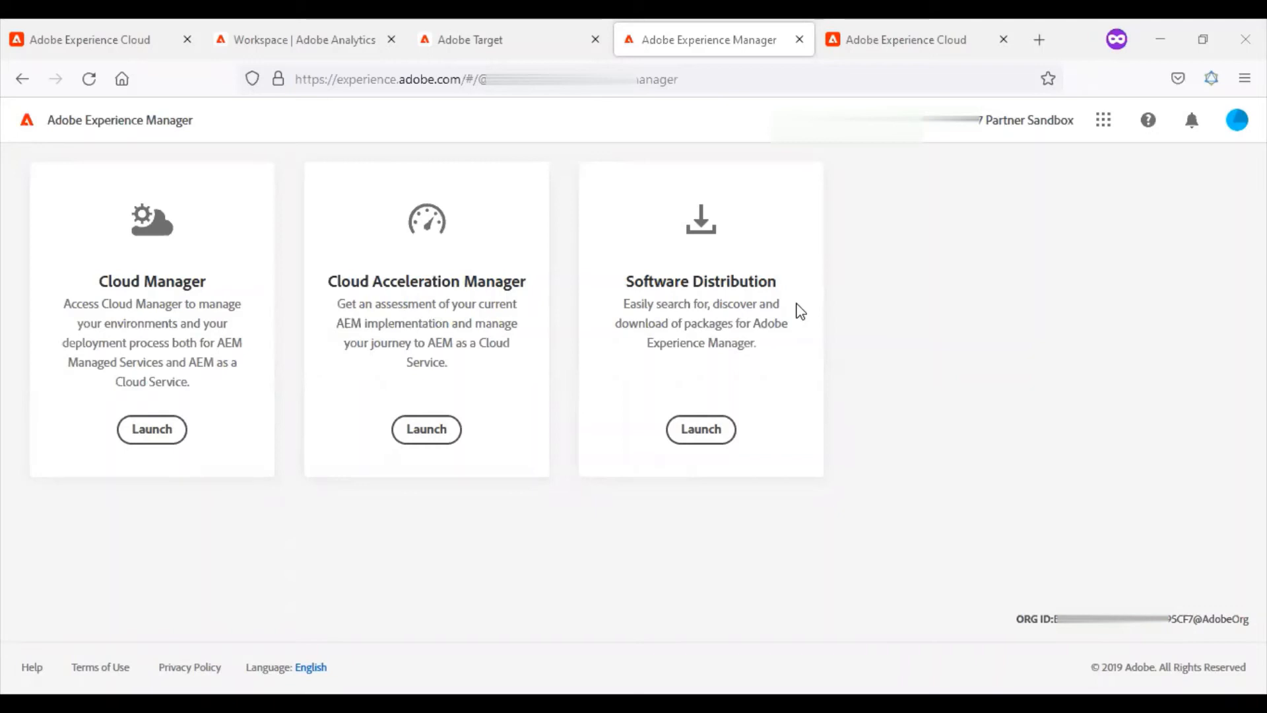
{"action": "mouse_move", "coordinate": [919, 336]}
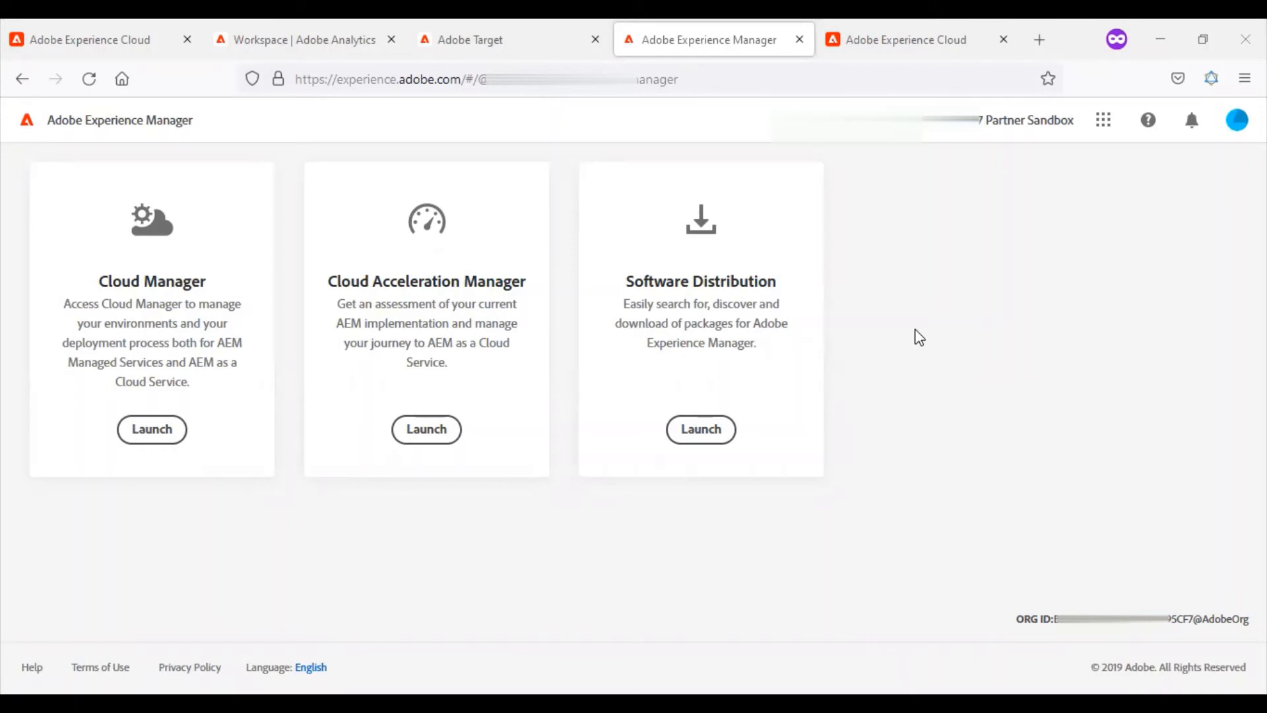
Switch to the last Experience Cloud tab showing the Launch / Data Collection page
{"action": "left_click", "coordinate": [917, 39]}
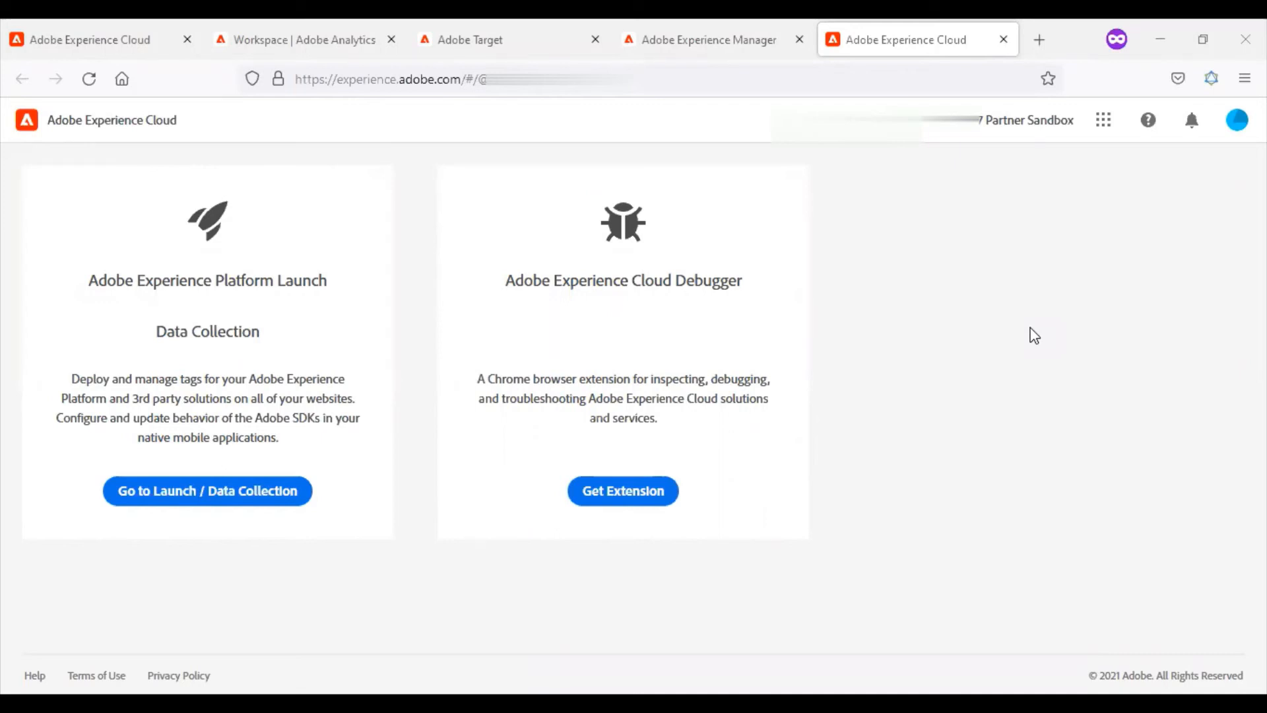
{"action": "mouse_move", "coordinate": [946, 155]}
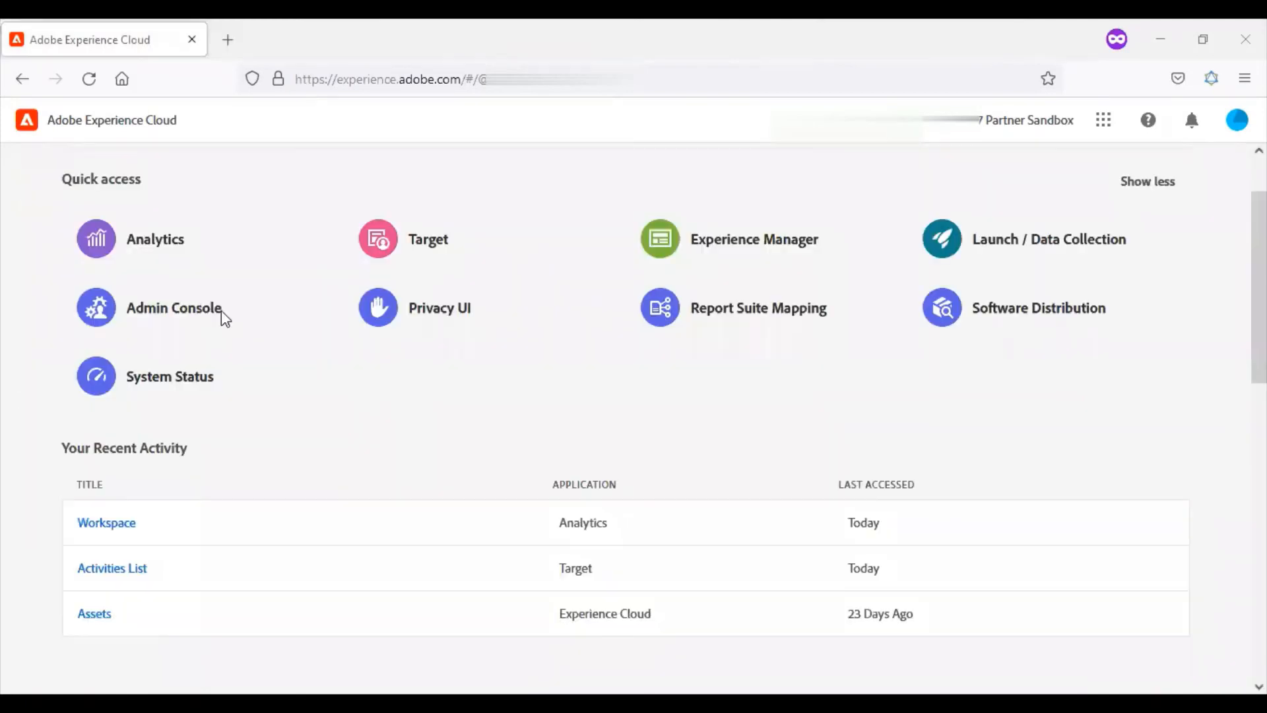
Open Report Suite Mapping from Quick access in a new browser tab
{"action": "right_click", "coordinate": [439, 308]}
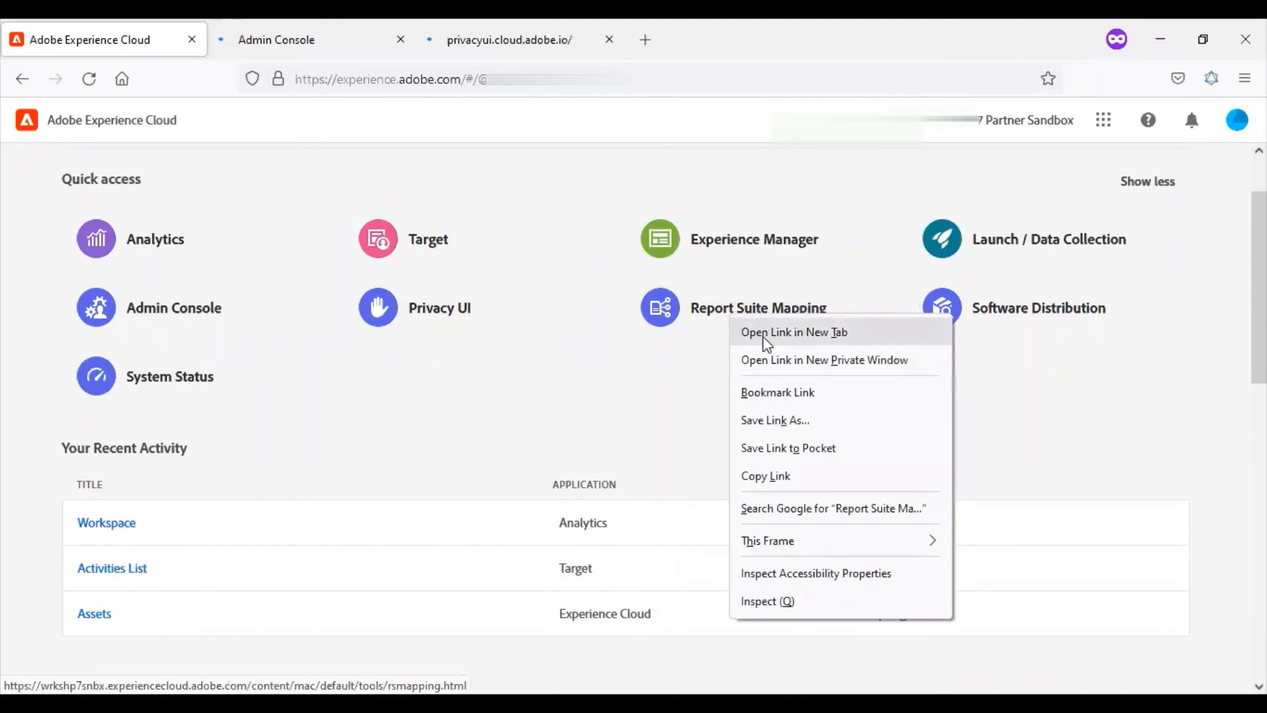
{"action": "left_click", "coordinate": [795, 332]}
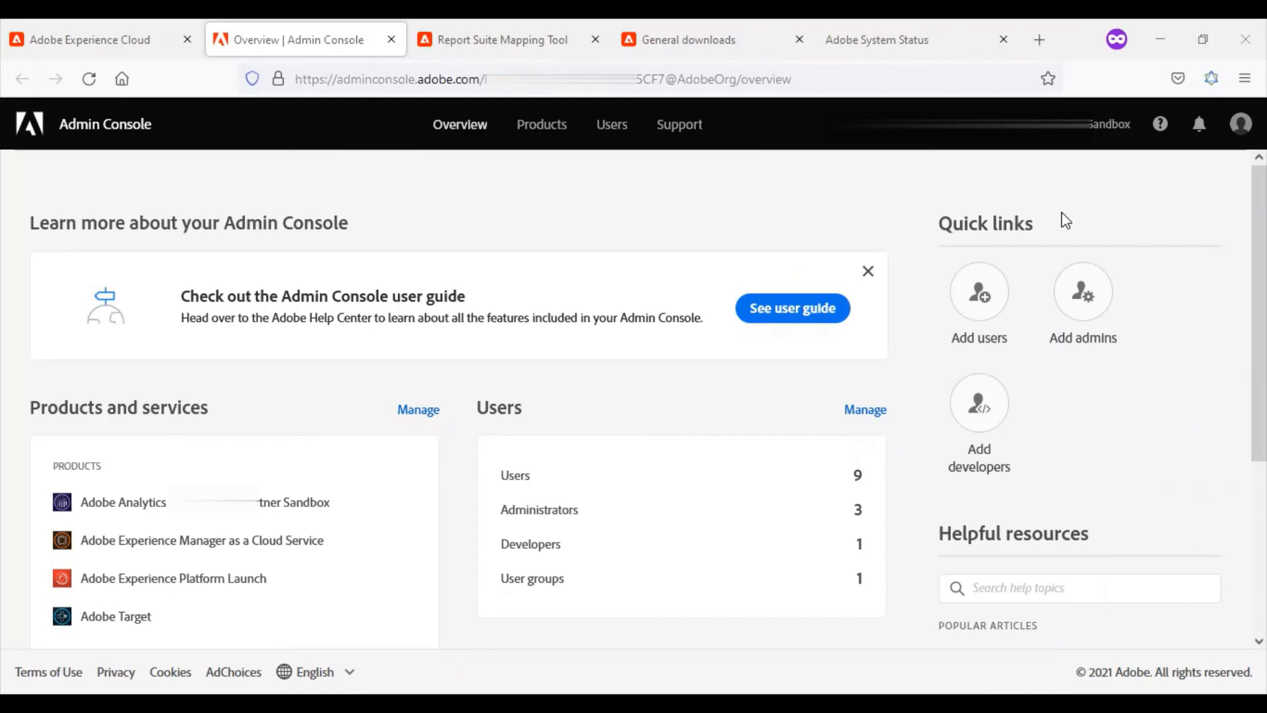
Switch to the Report Suite Mapping Tool tab listing 21 of 21 mapped report suites
{"action": "left_click", "coordinate": [501, 39]}
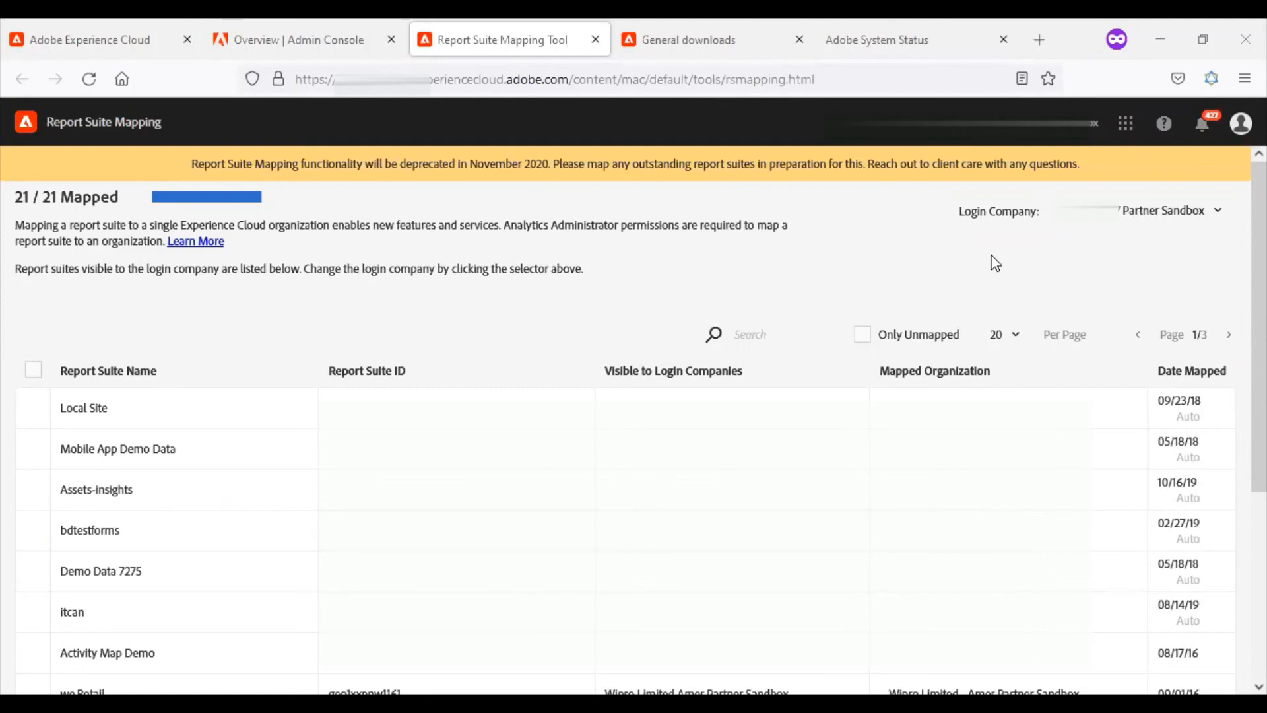
{"action": "mouse_move", "coordinate": [979, 229]}
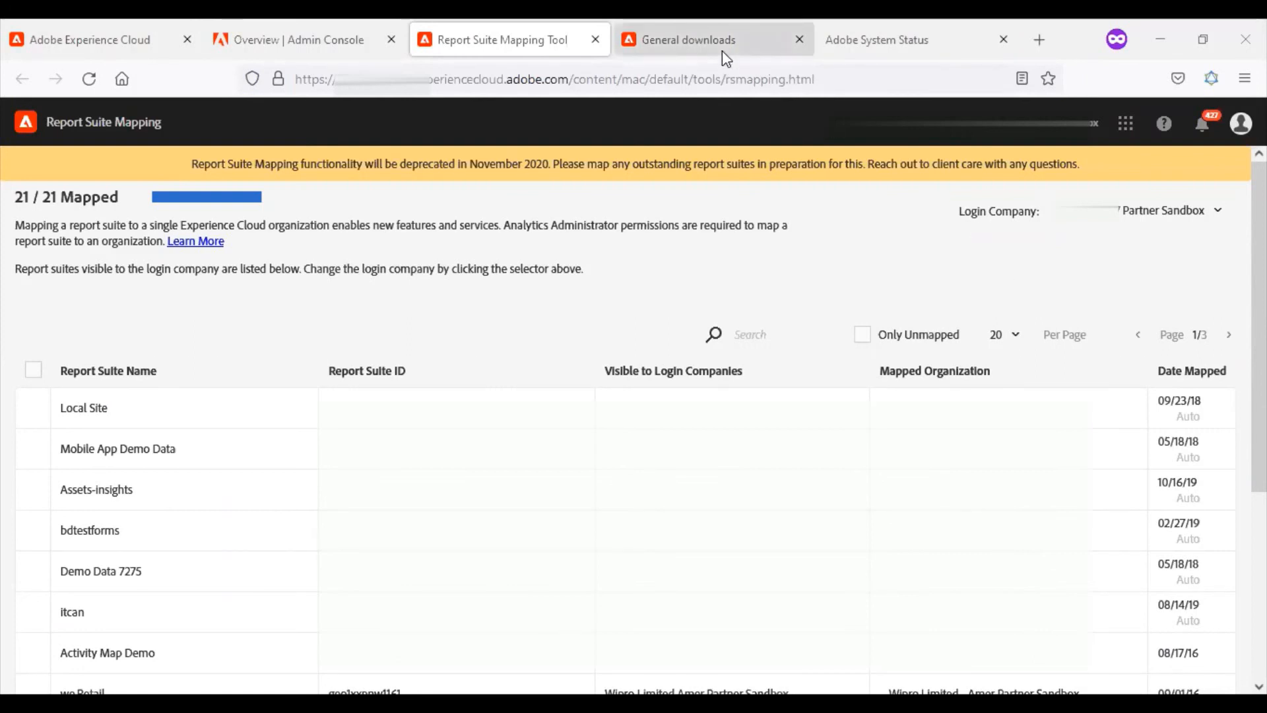
Switch to the General downloads tab listing the Oracle JDK installers
{"action": "left_click", "coordinate": [688, 39]}
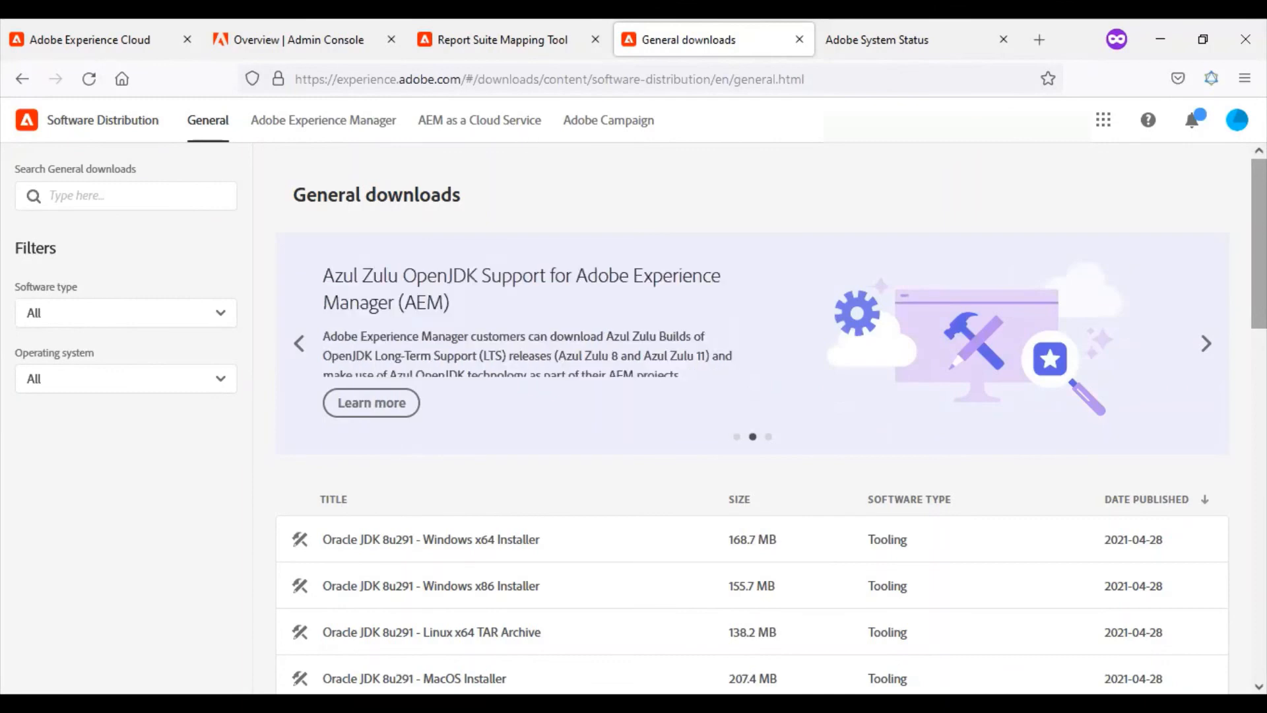
Switch tabs from Software Distribution back to the Experience Cloud home page
{"action": "left_click", "coordinate": [950, 39]}
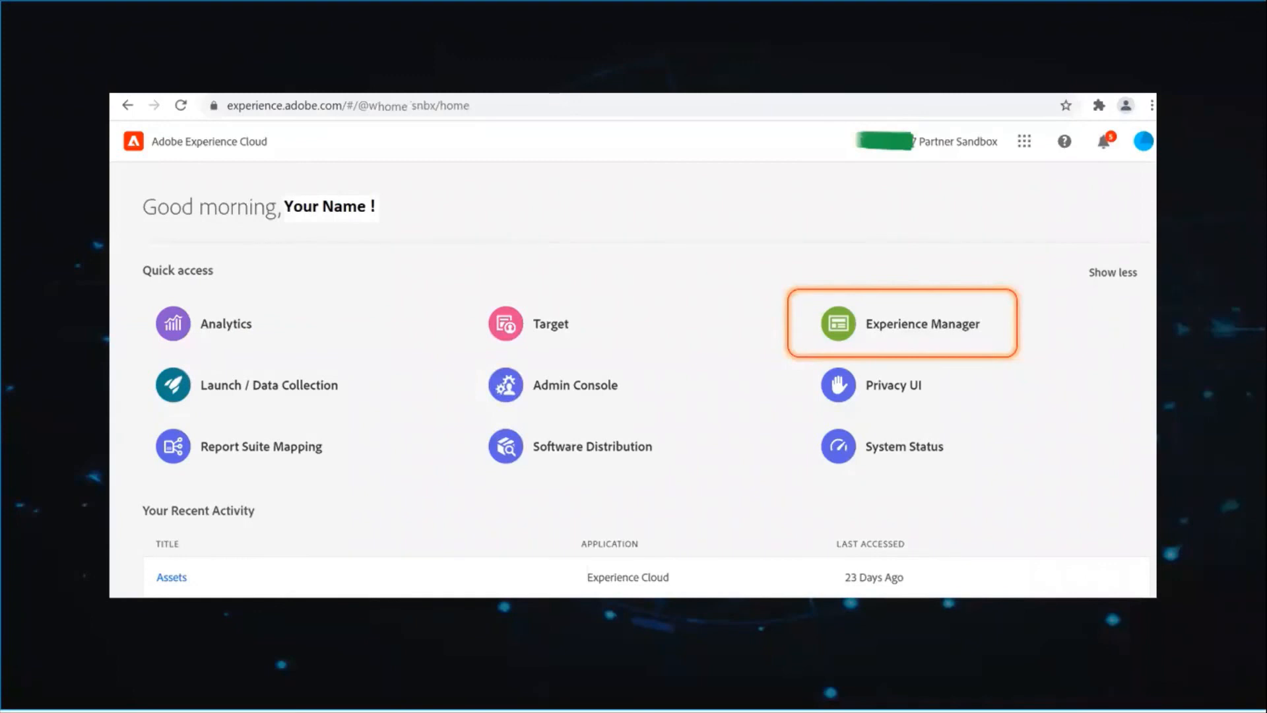
{"action": "mouse_move", "coordinate": [1059, 41]}
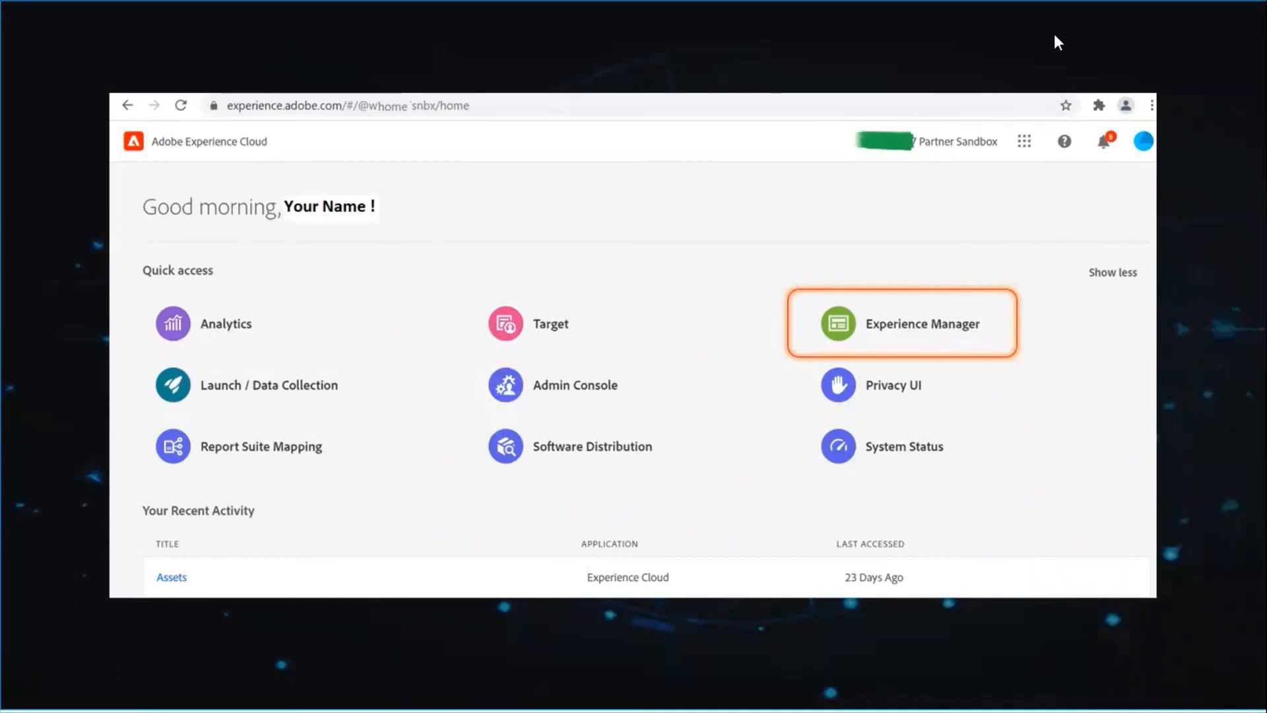